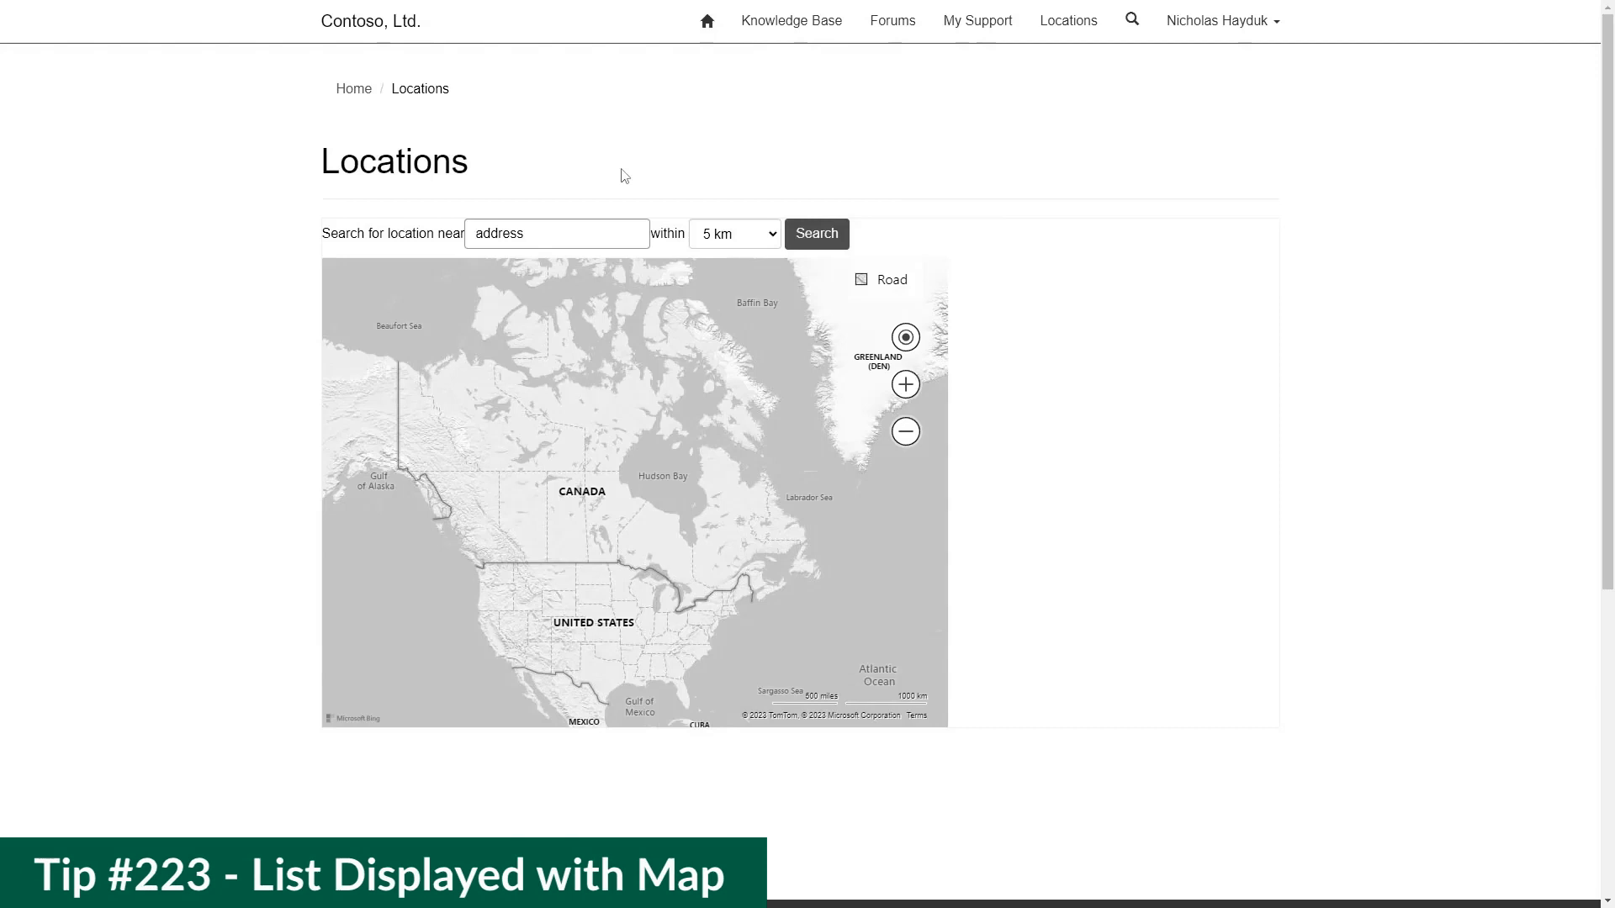
Search for locations near One Microsoft Way within 2000 km.
type("One Microsoft Way")
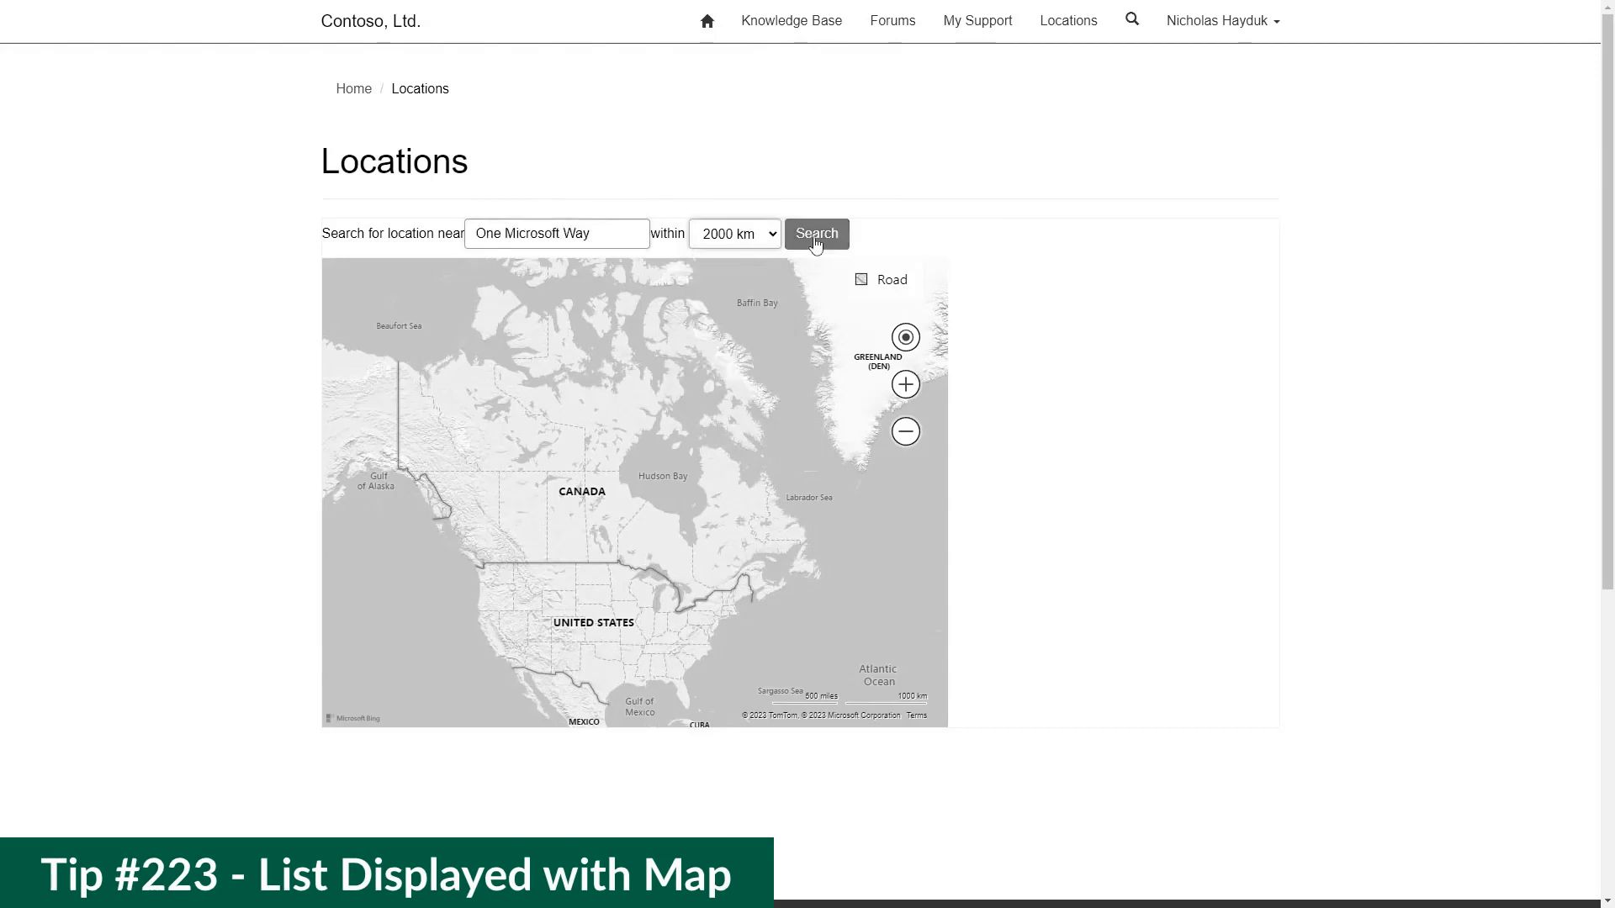
left_click(818, 234)
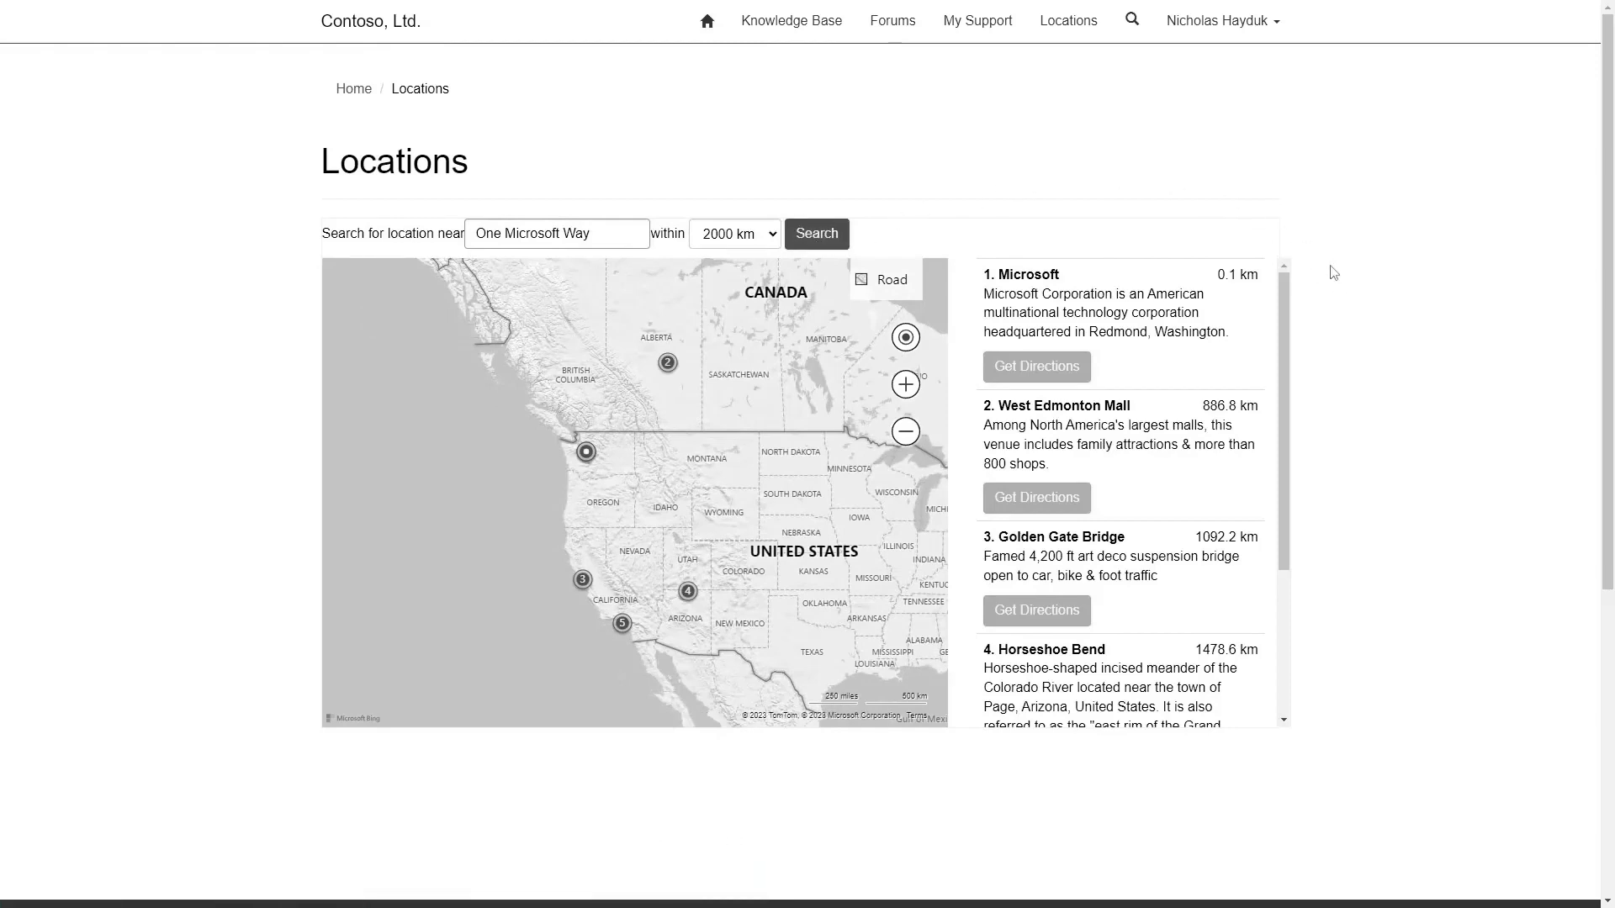
mouse_move(1322, 286)
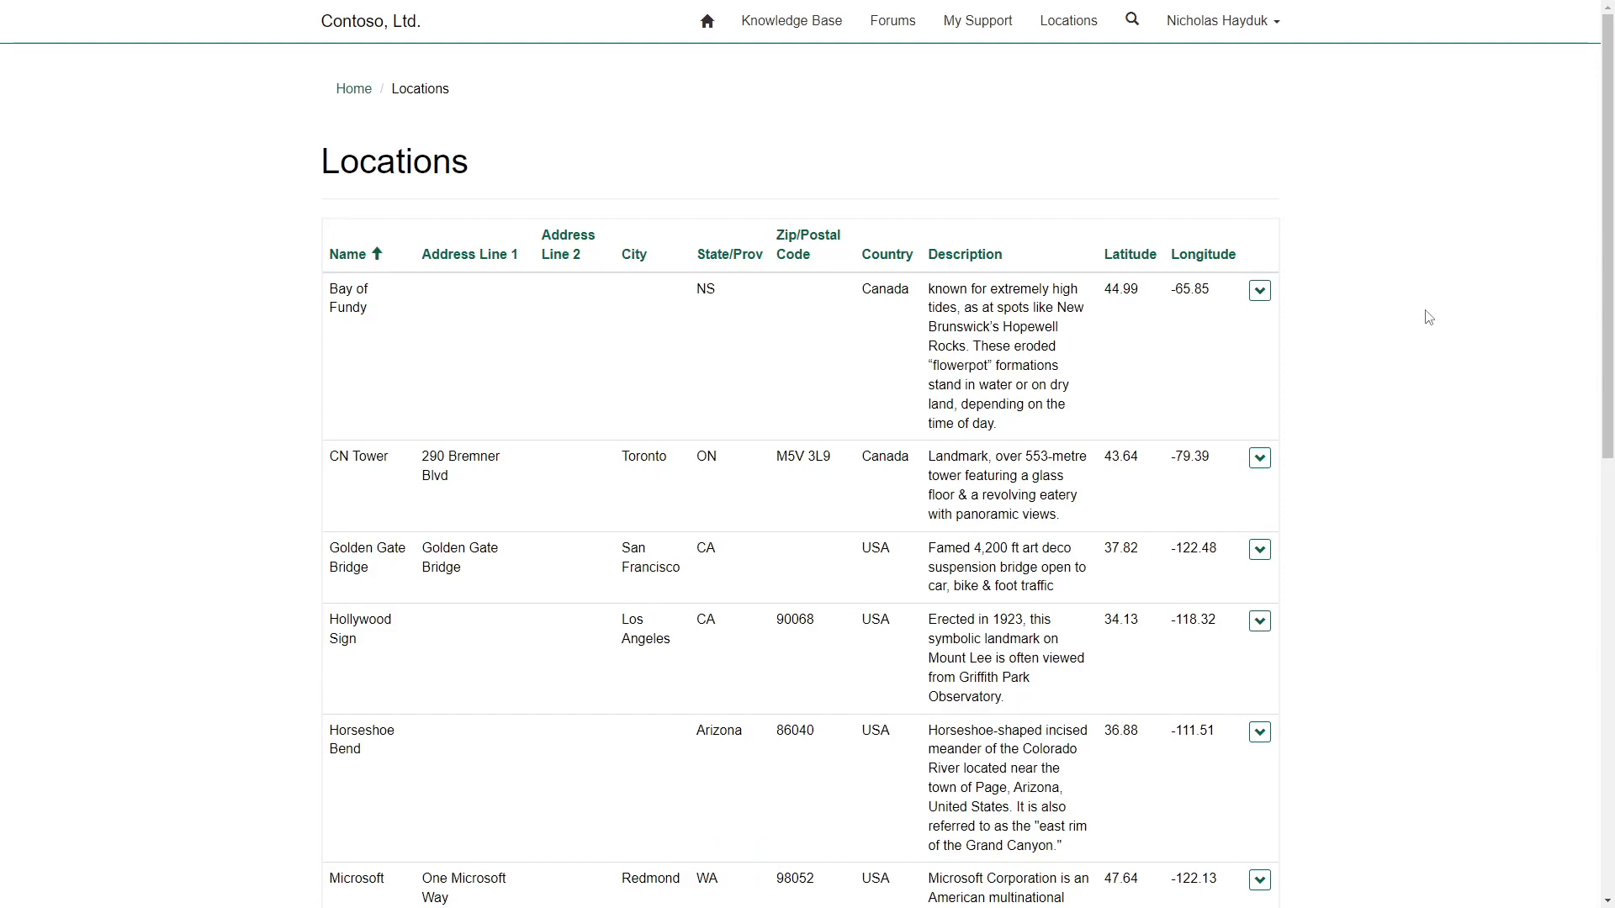
mouse_move(1258, 458)
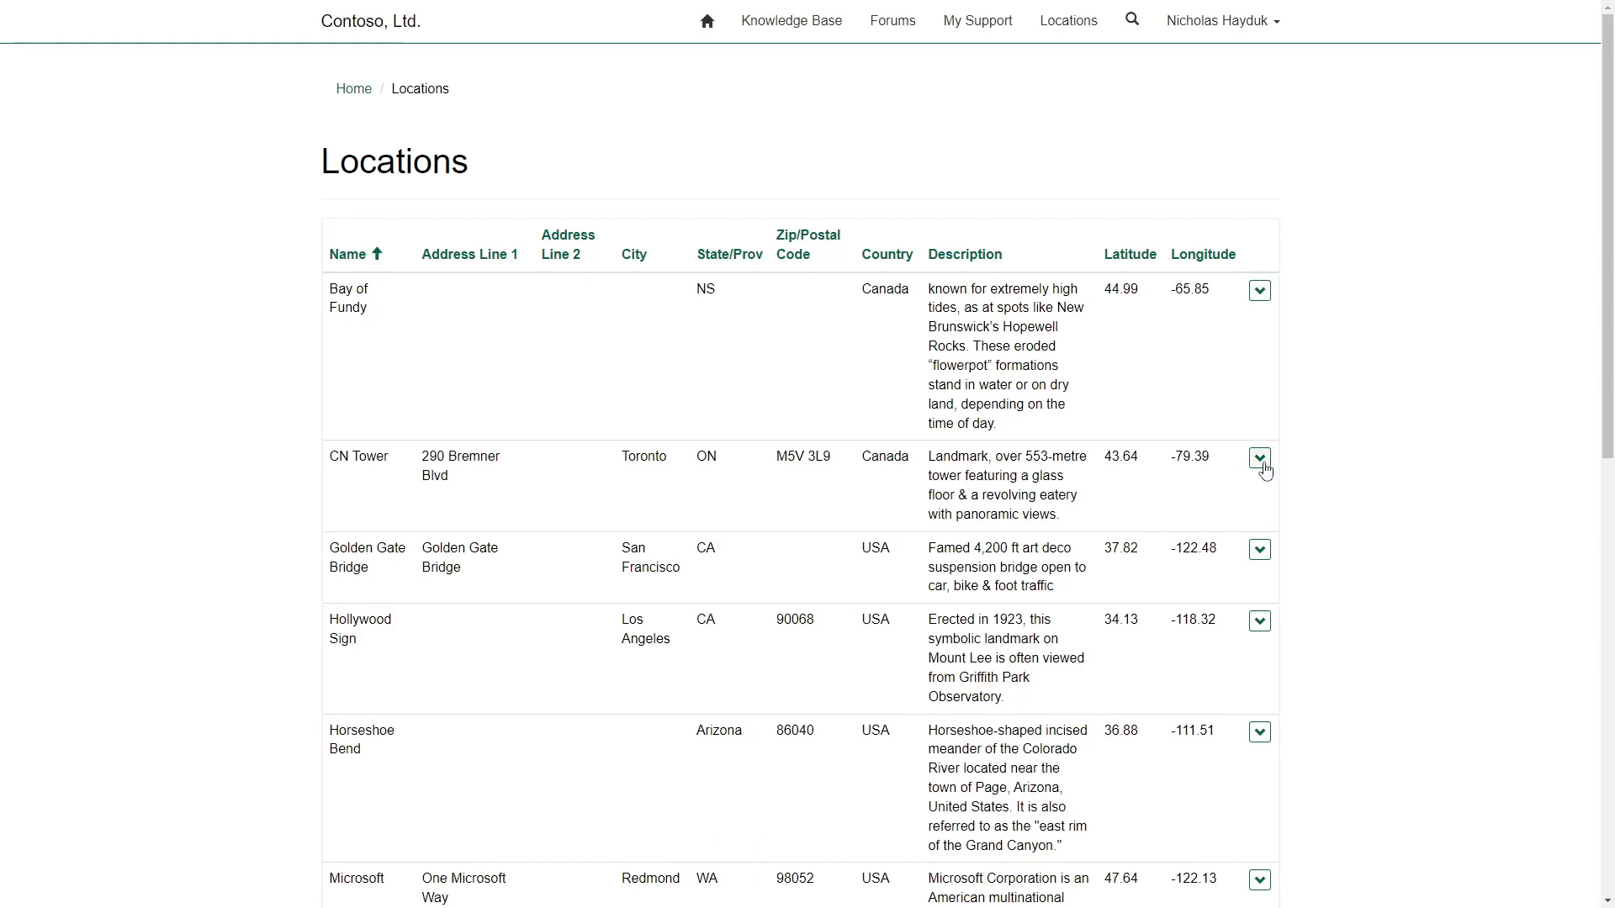
Open the CN Tower record's edit modal with its map beside the address fields.
left_click(1258, 458)
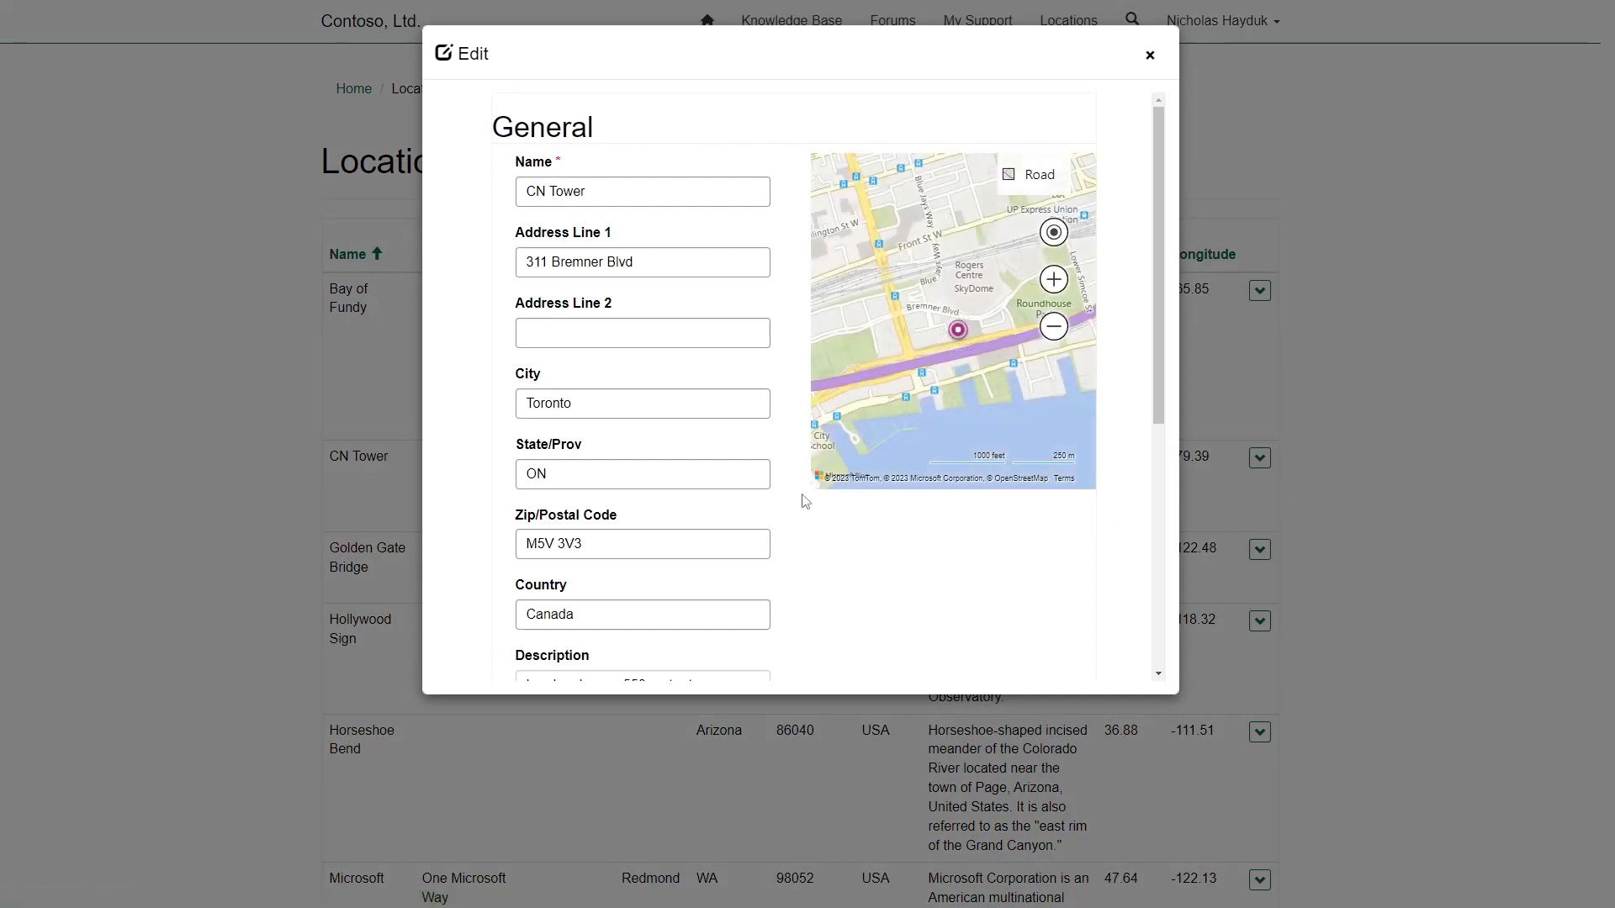
mouse_move(856, 525)
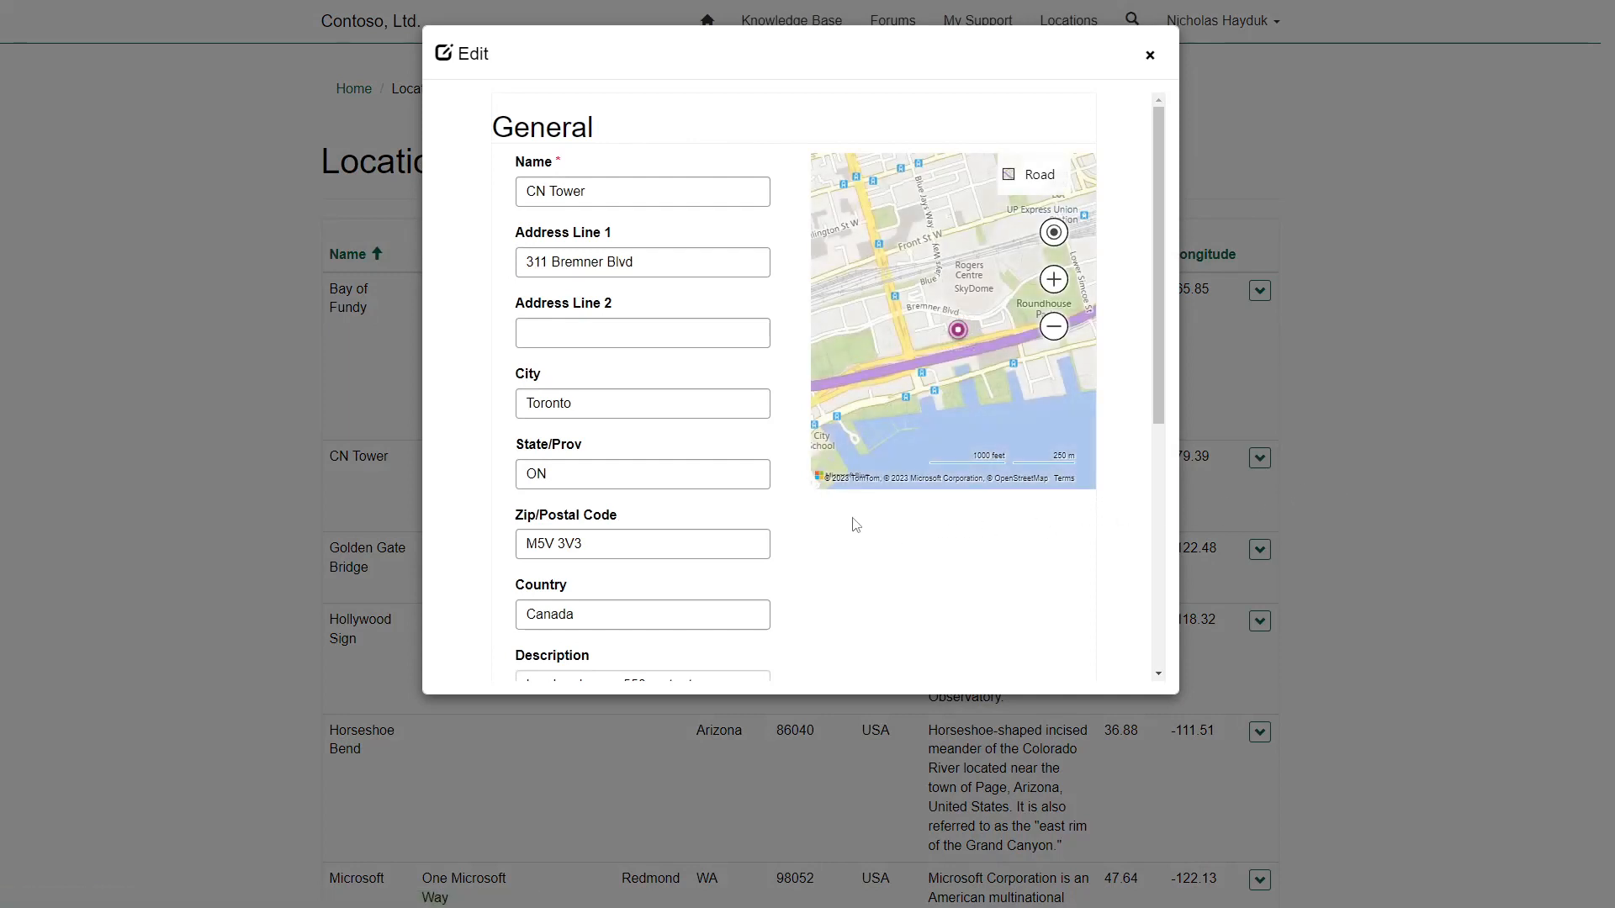
mouse_move(814, 502)
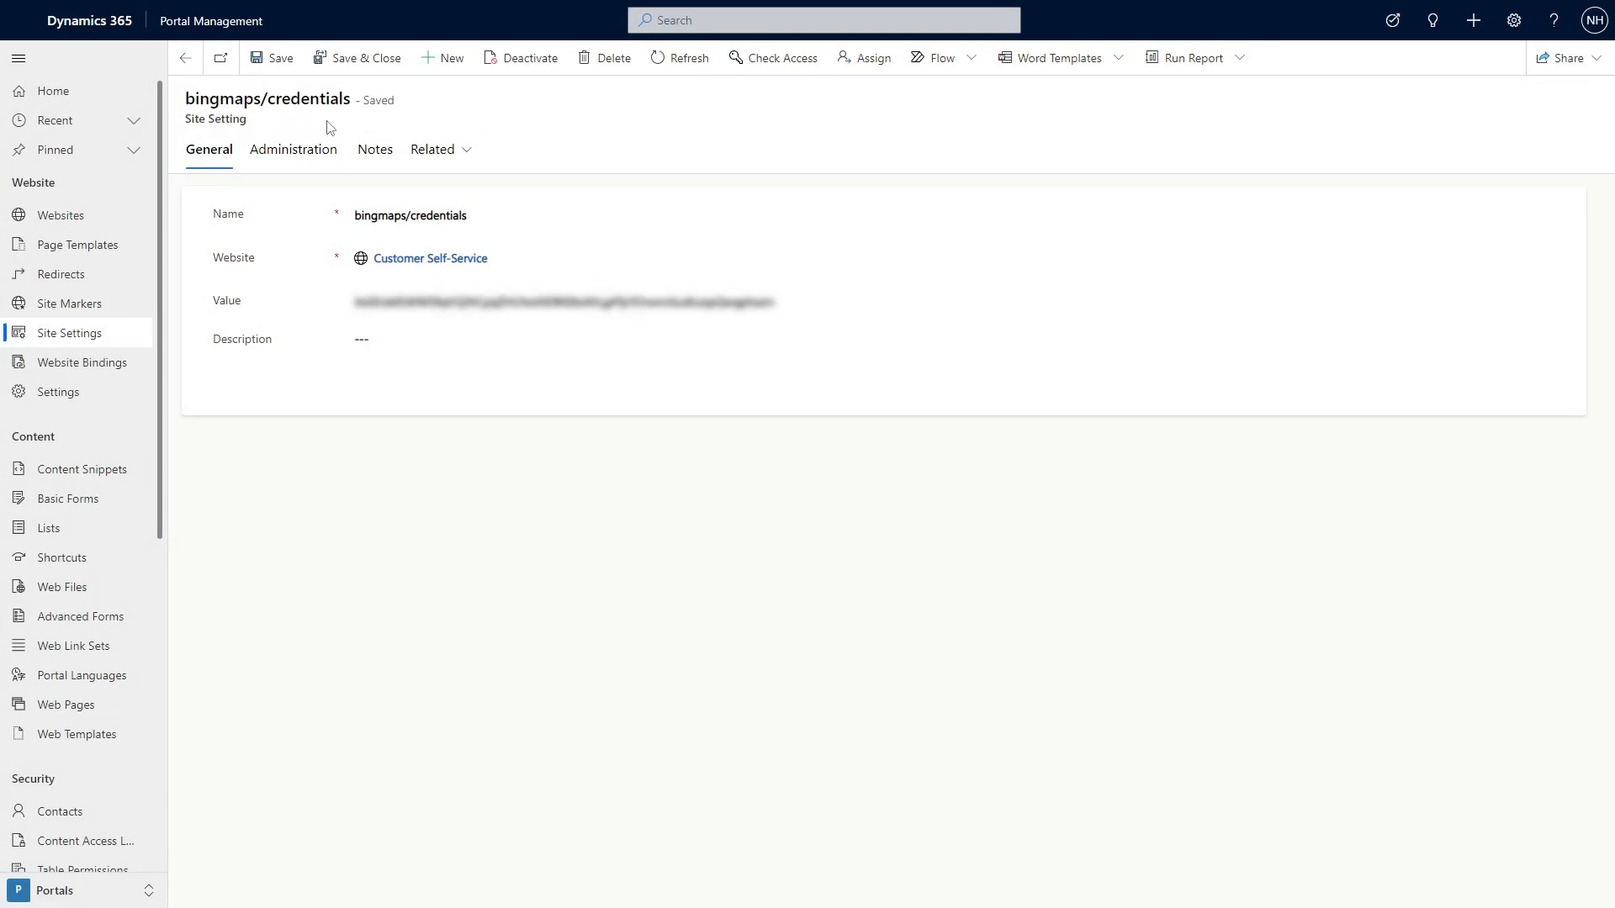
mouse_move(178, 235)
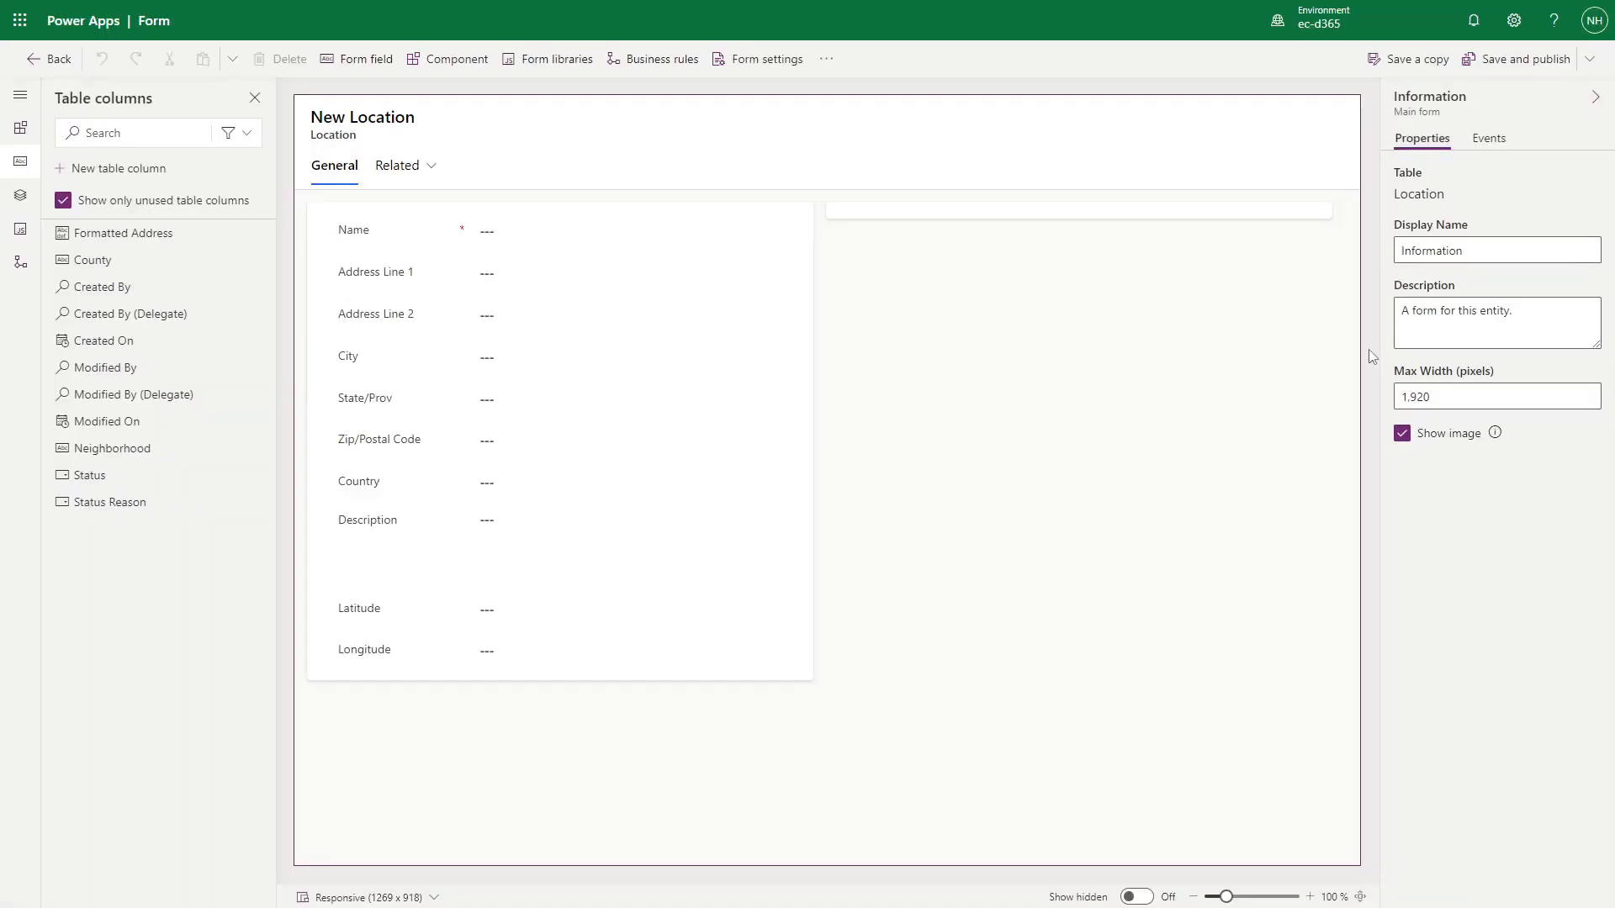
Select the empty map section and rename it to section_map.
left_click(1076, 210)
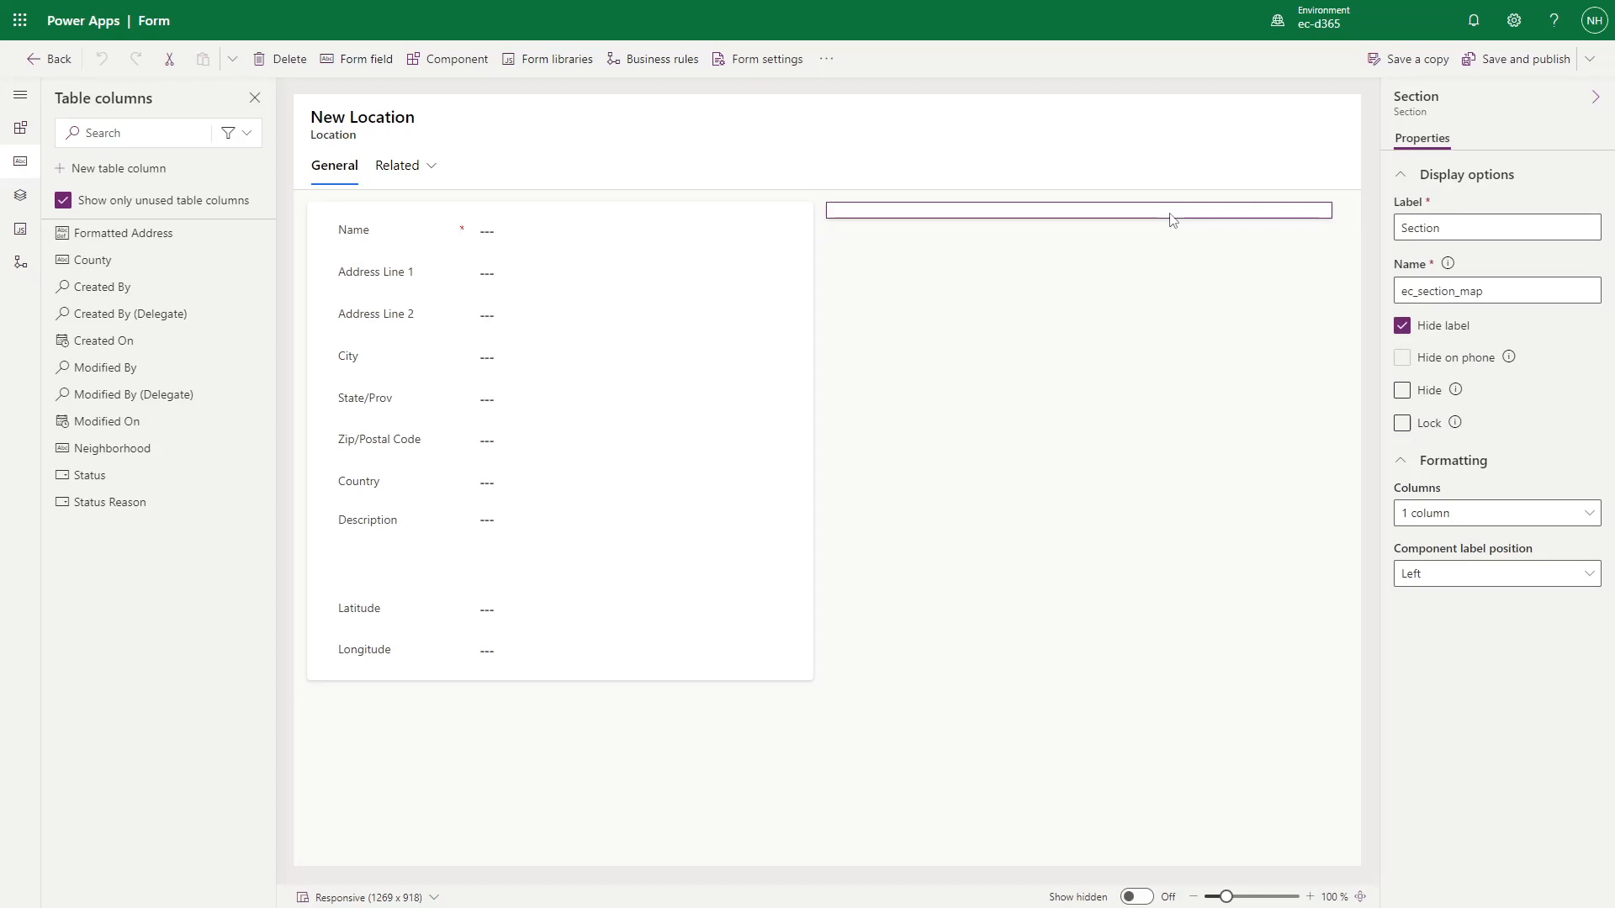
mouse_move(1150, 222)
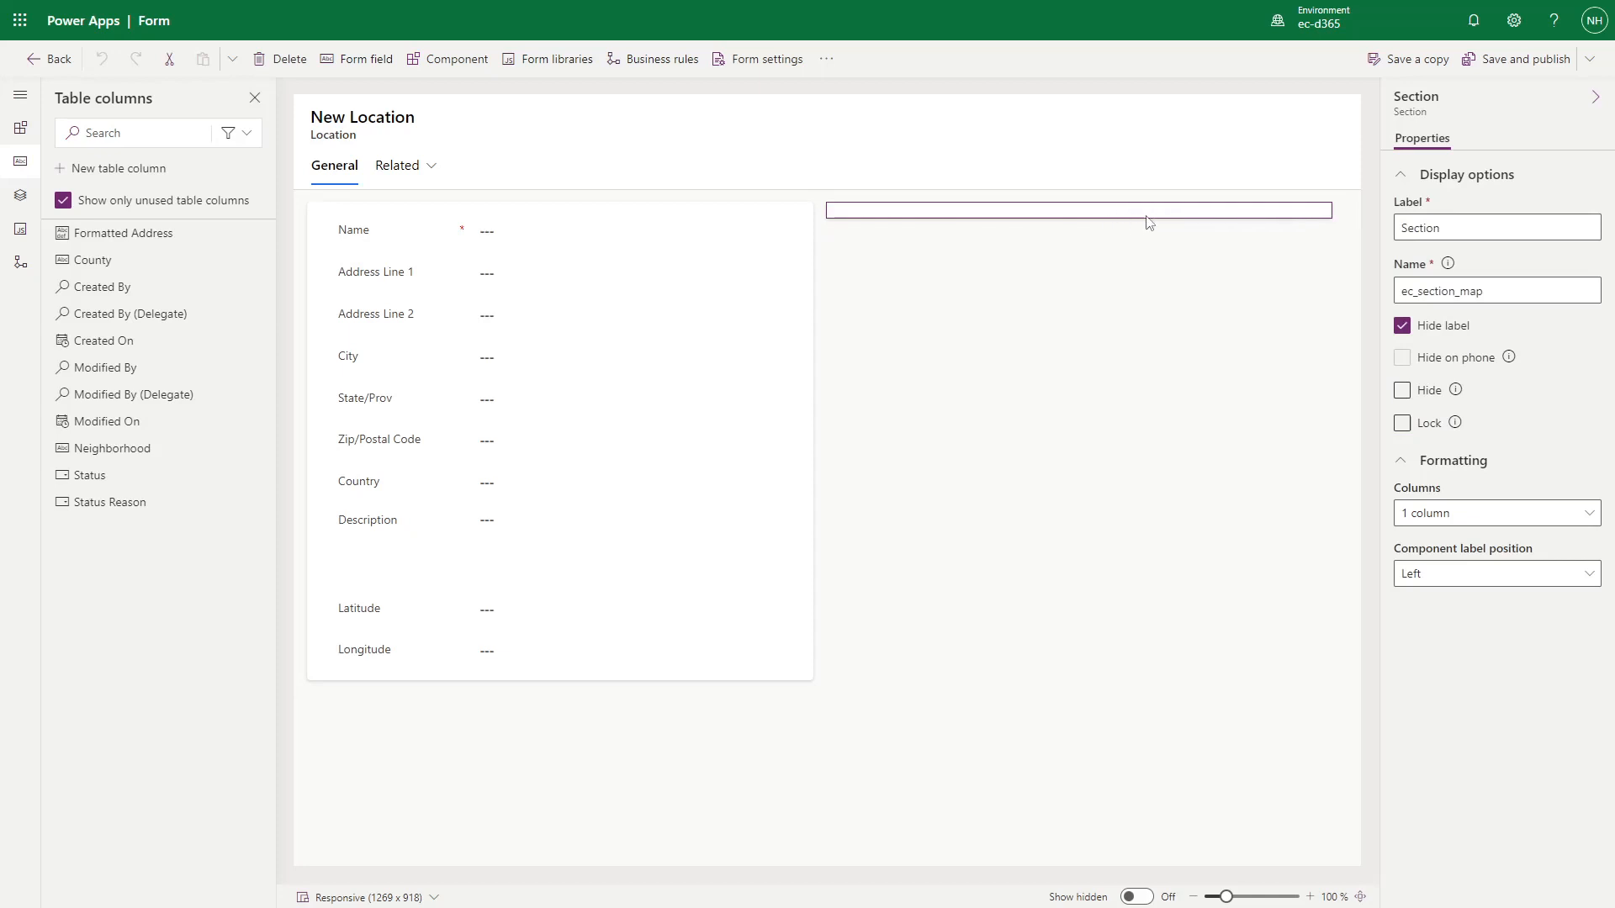
left_click(1517, 289)
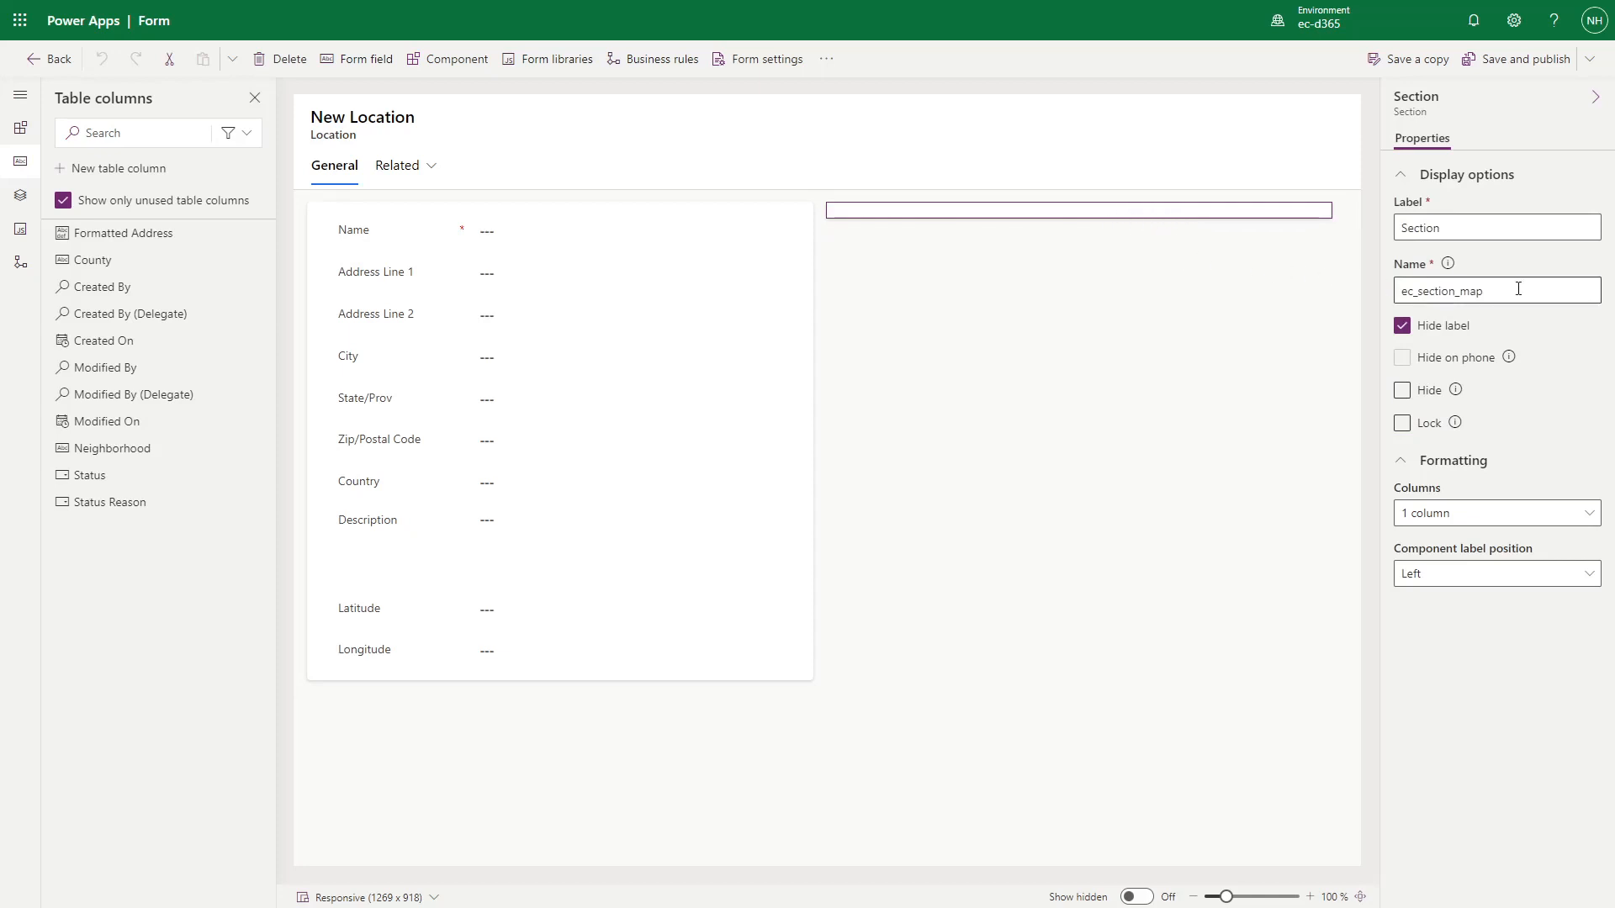
double_click(1433, 290)
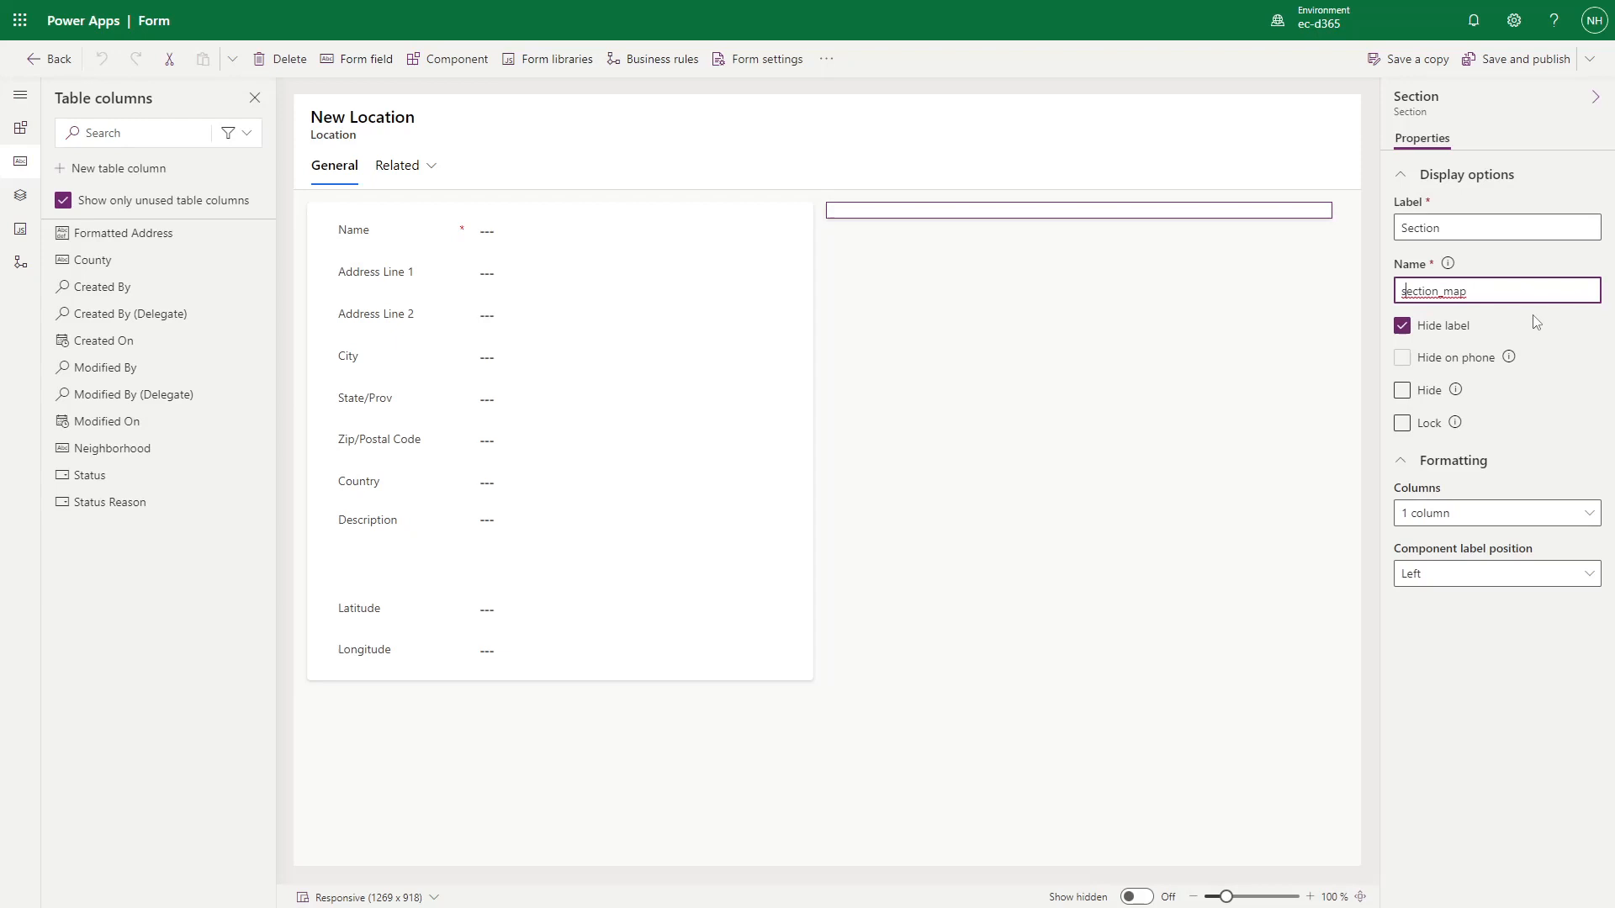
mouse_move(572, 271)
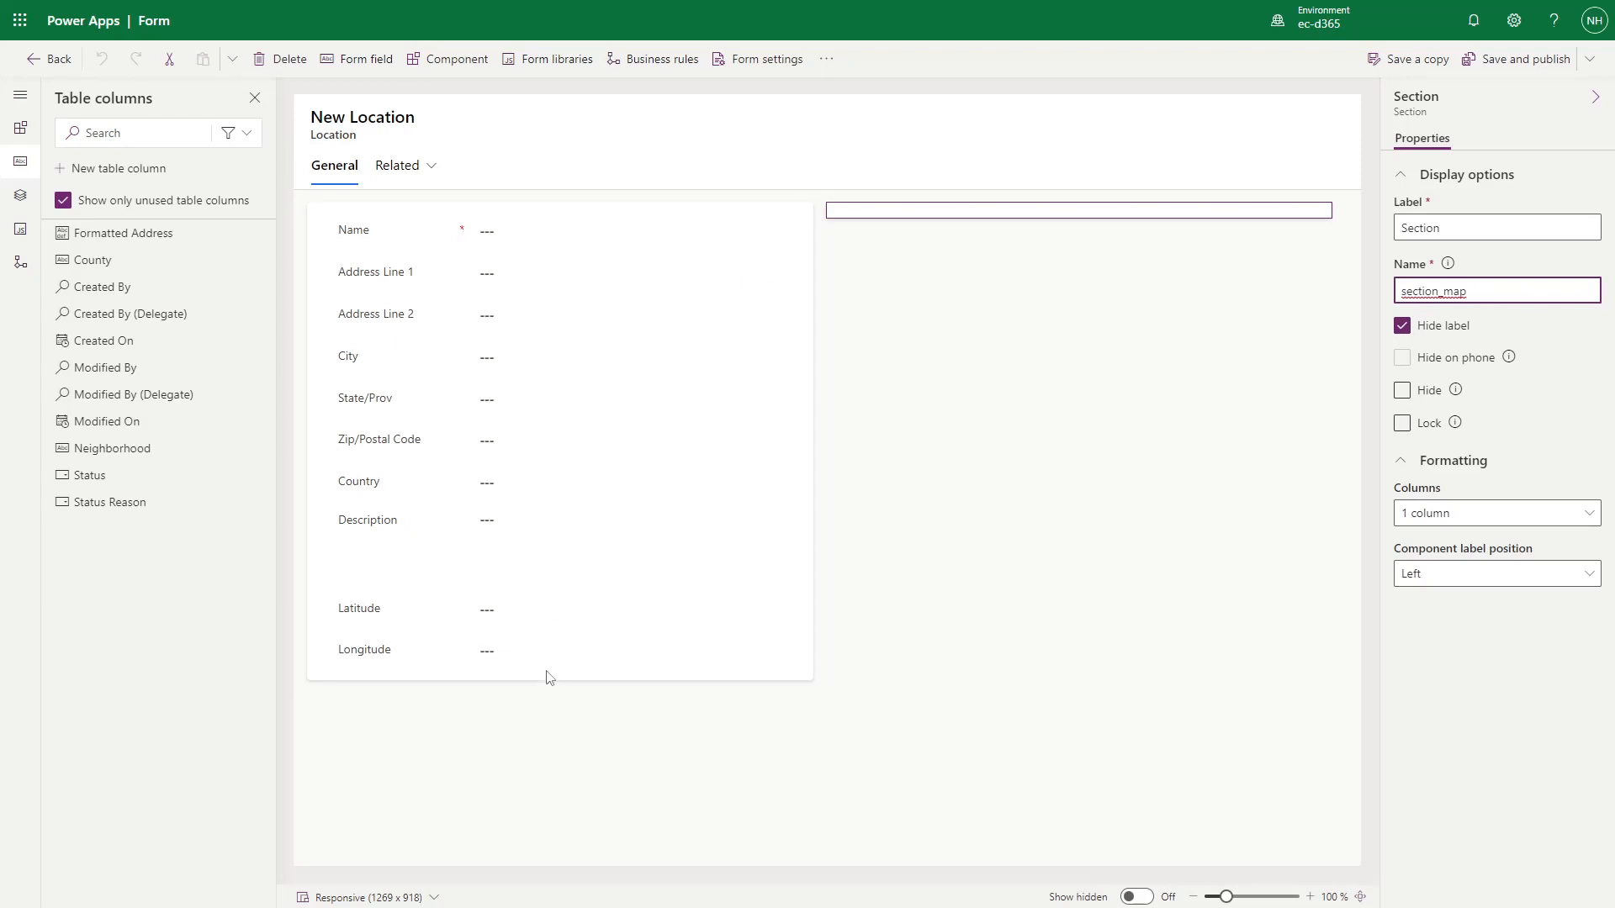
mouse_move(575, 759)
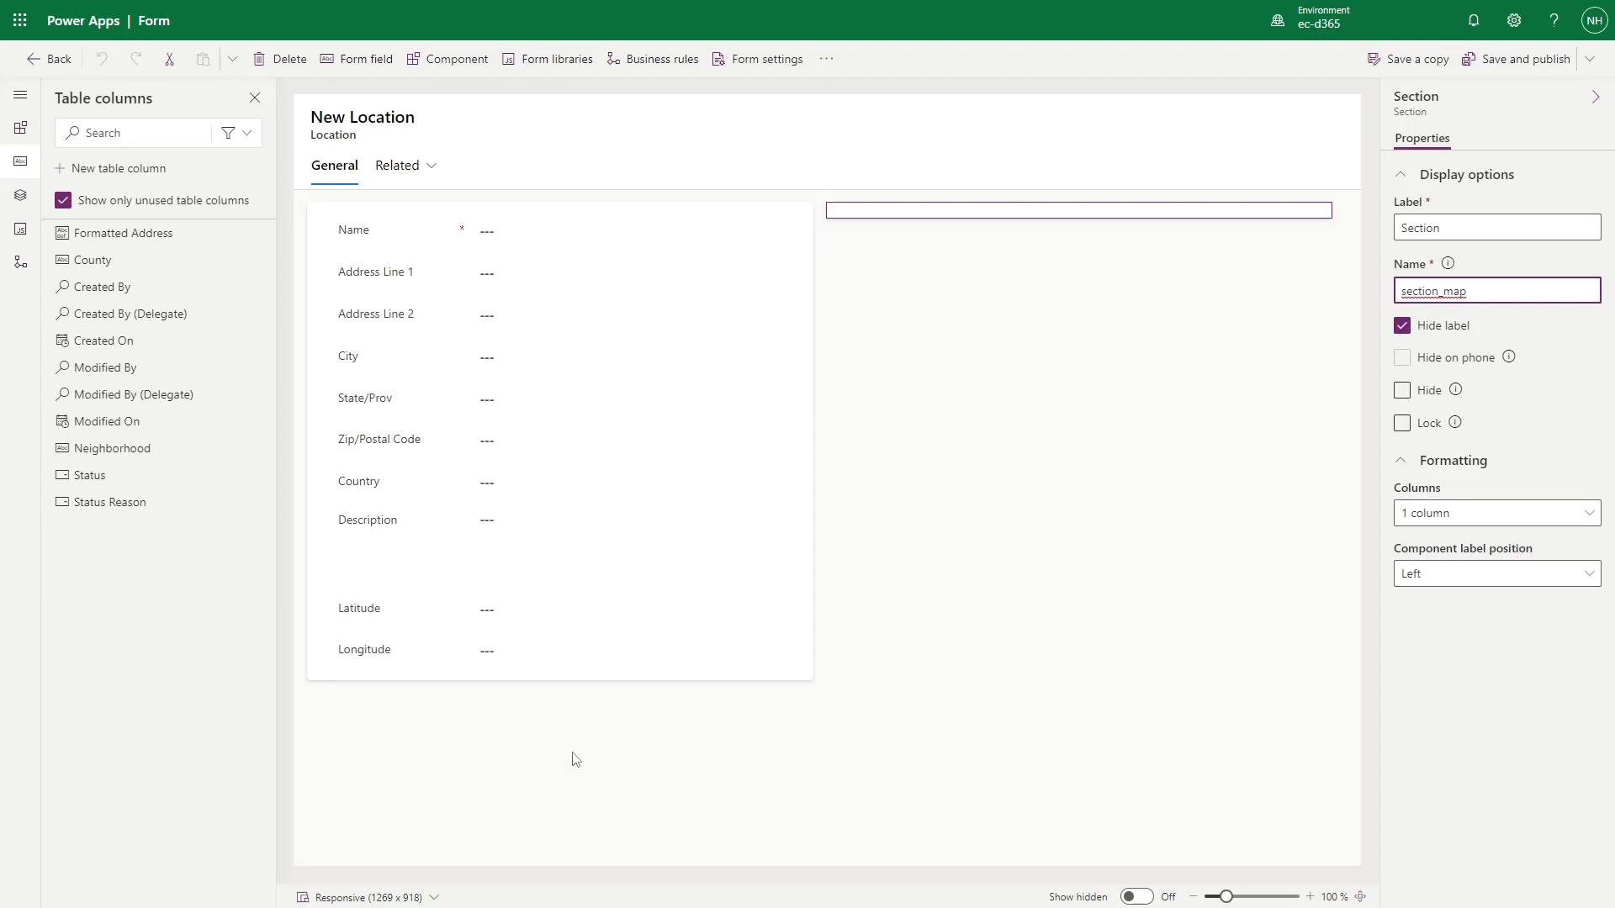
mouse_move(1329, 681)
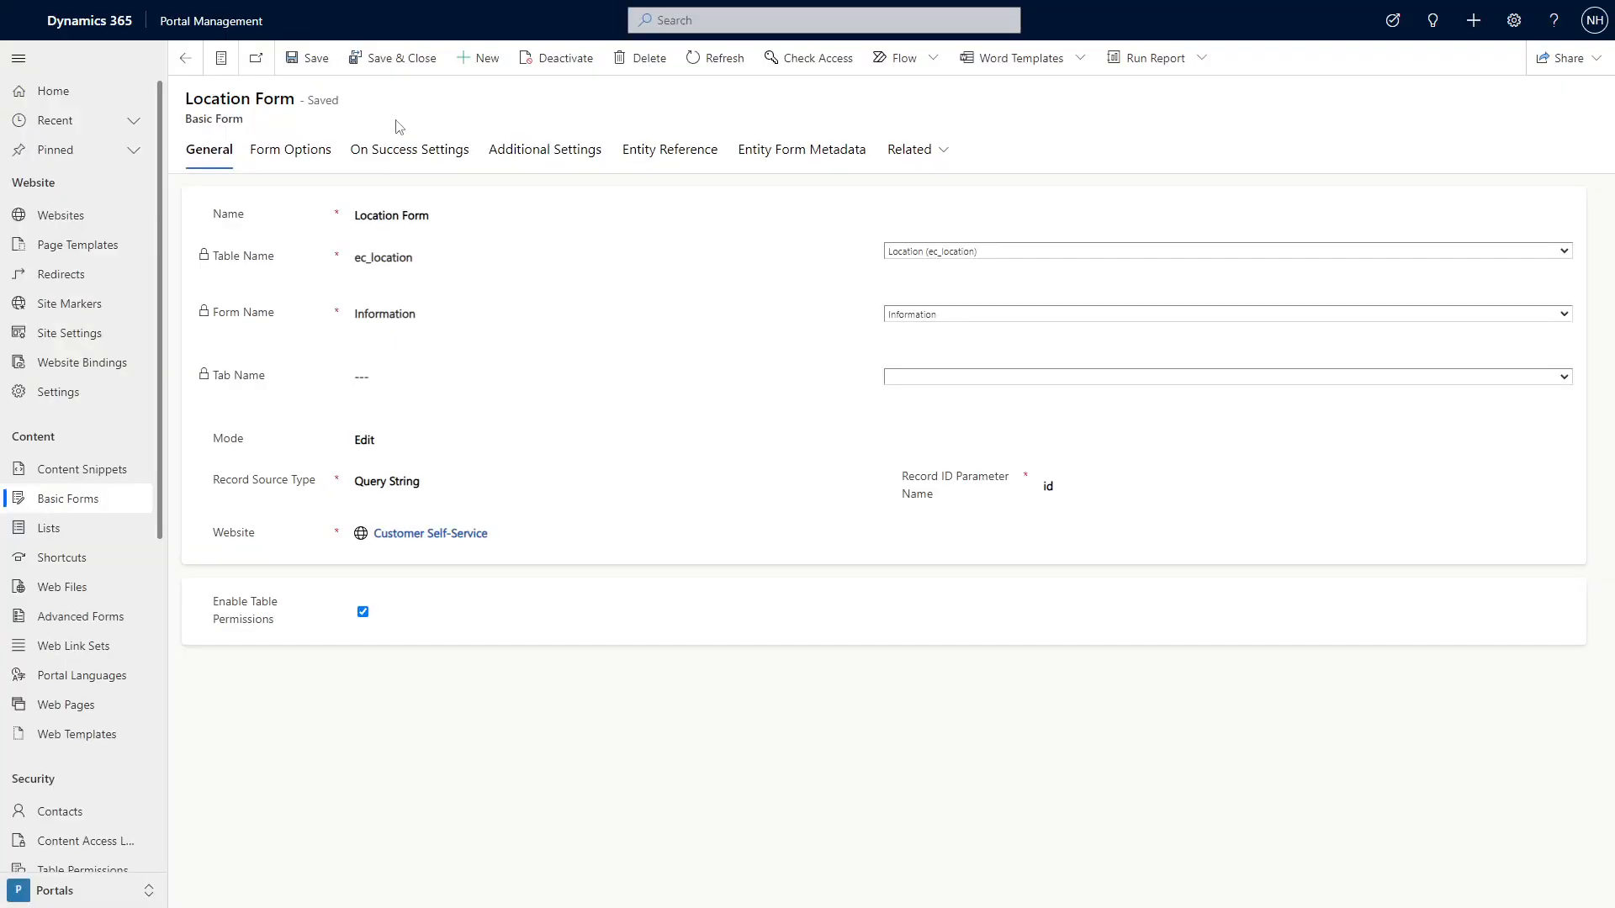
mouse_move(447, 134)
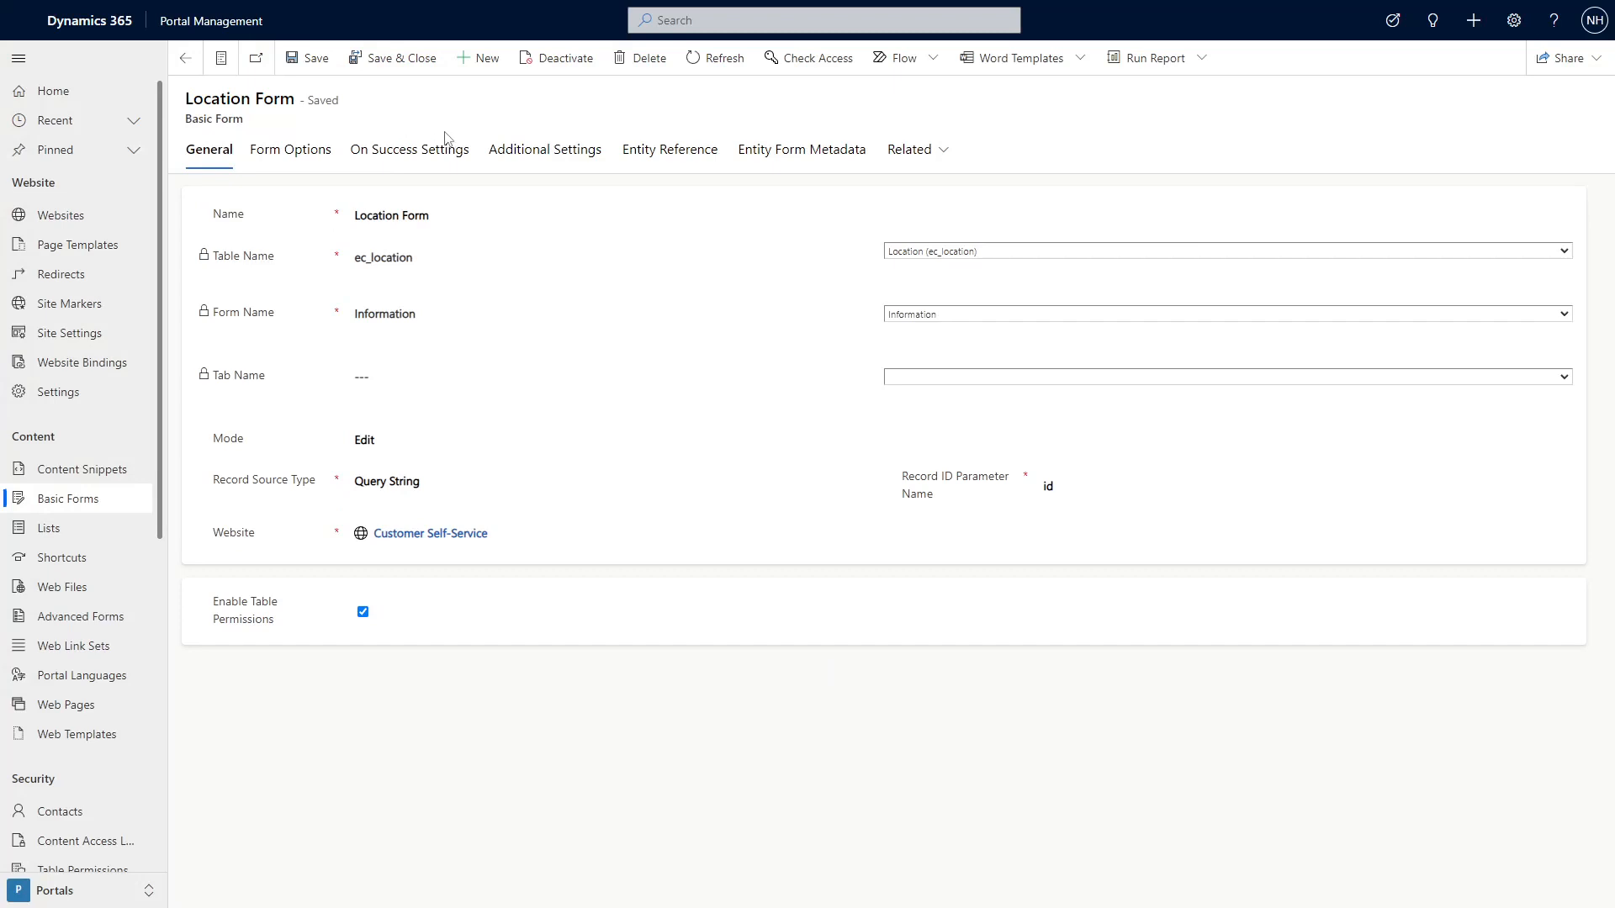
mouse_move(545, 157)
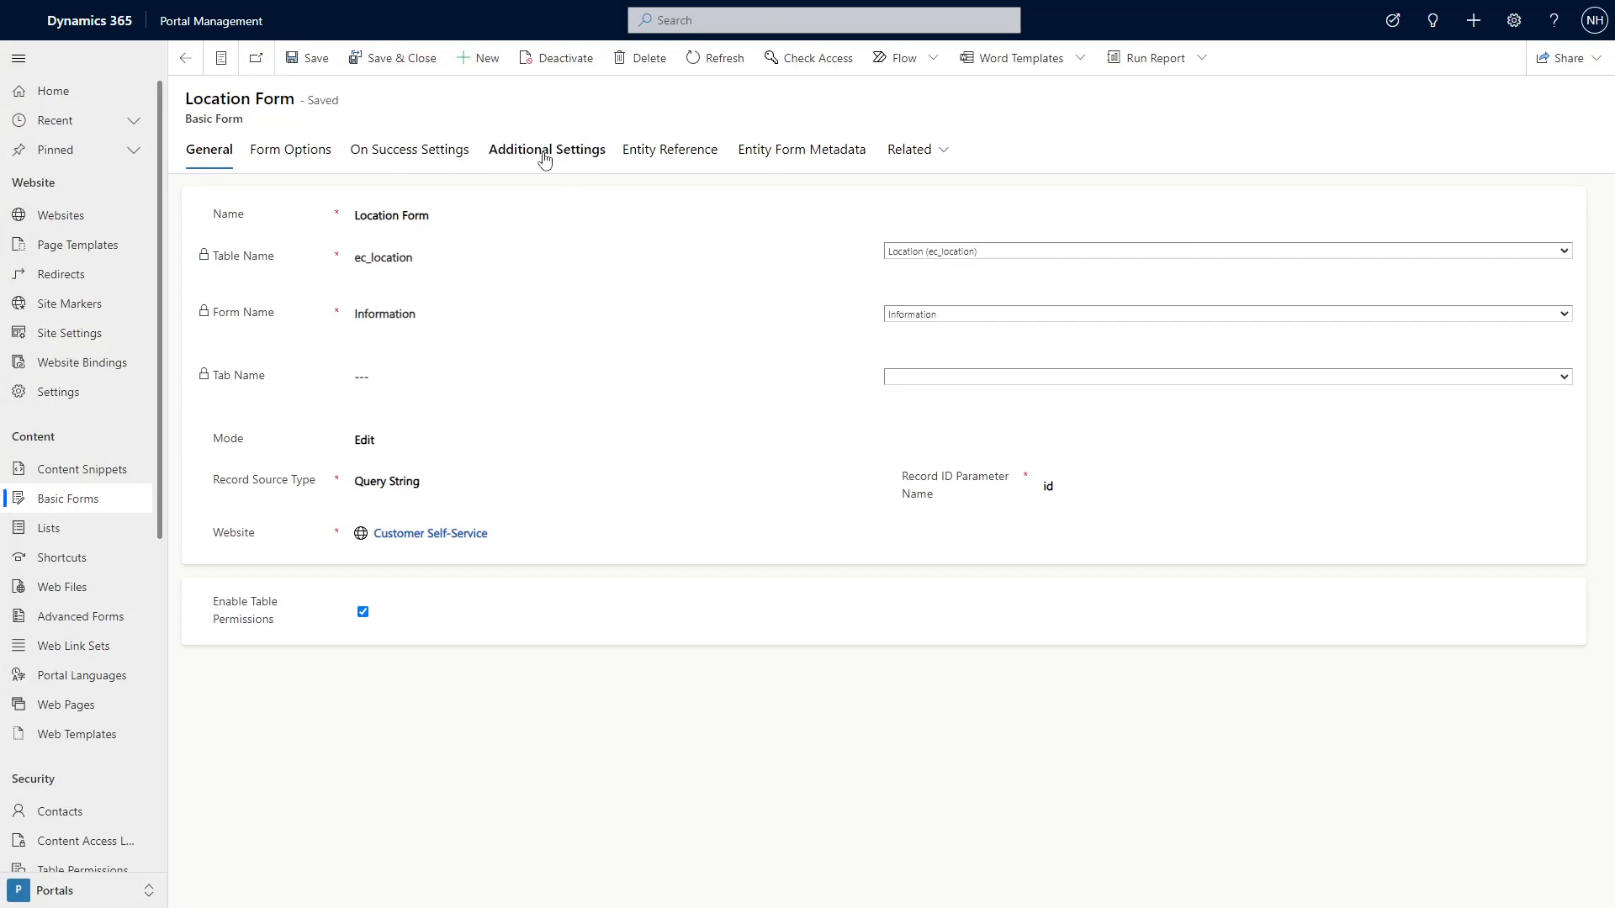
Show the Location Form's Geolocation settings under Additional Settings.
left_click(547, 148)
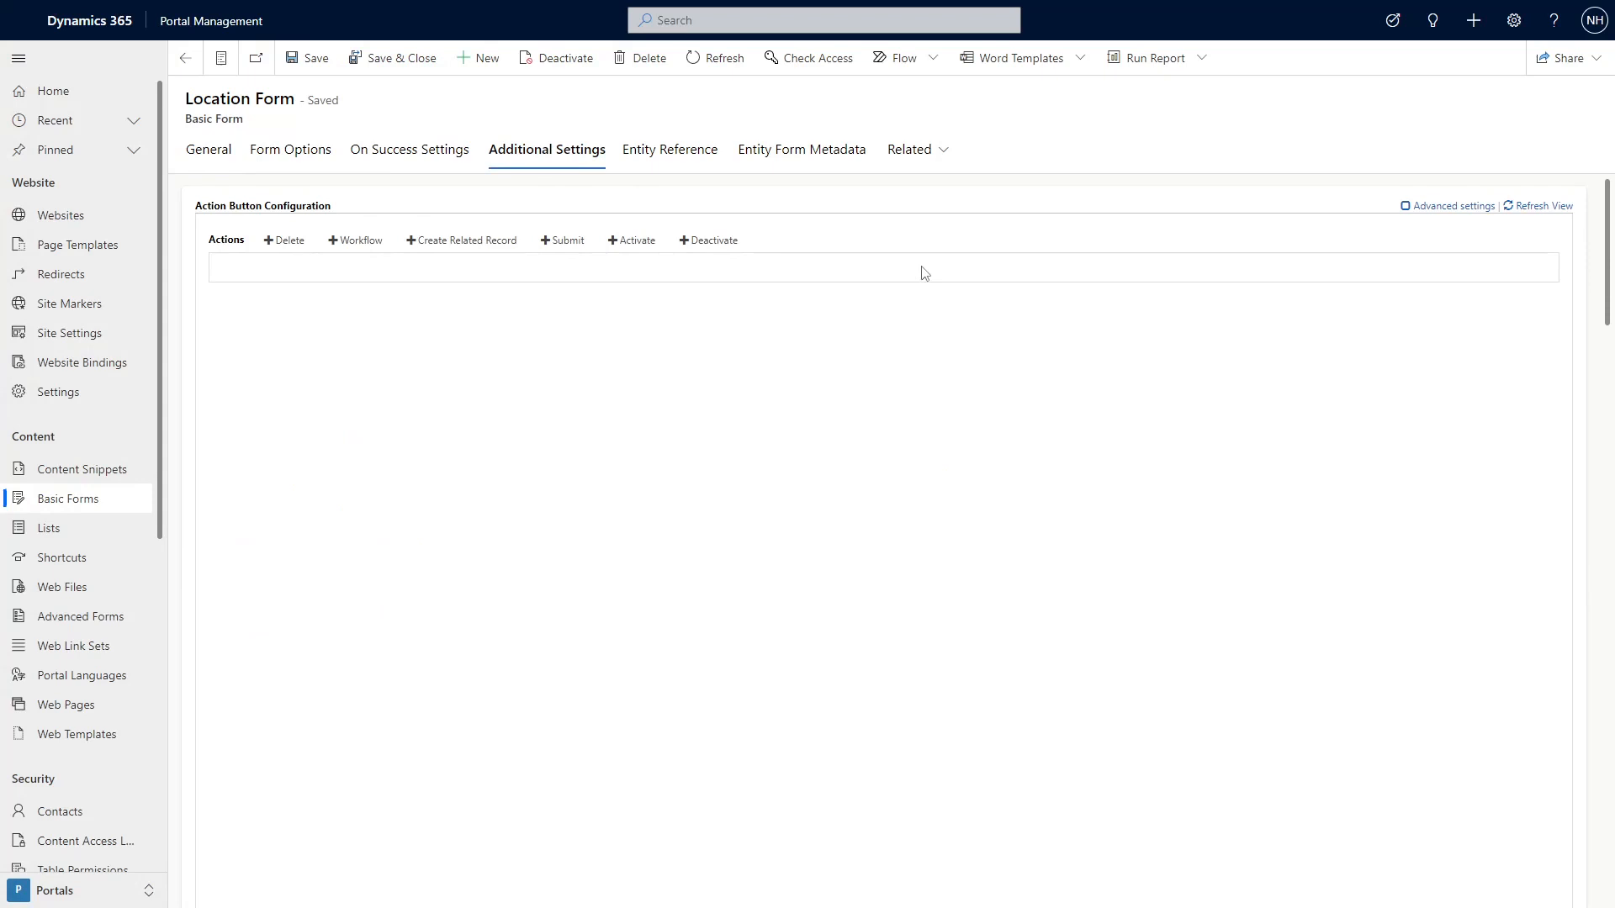
scroll("down", 3)
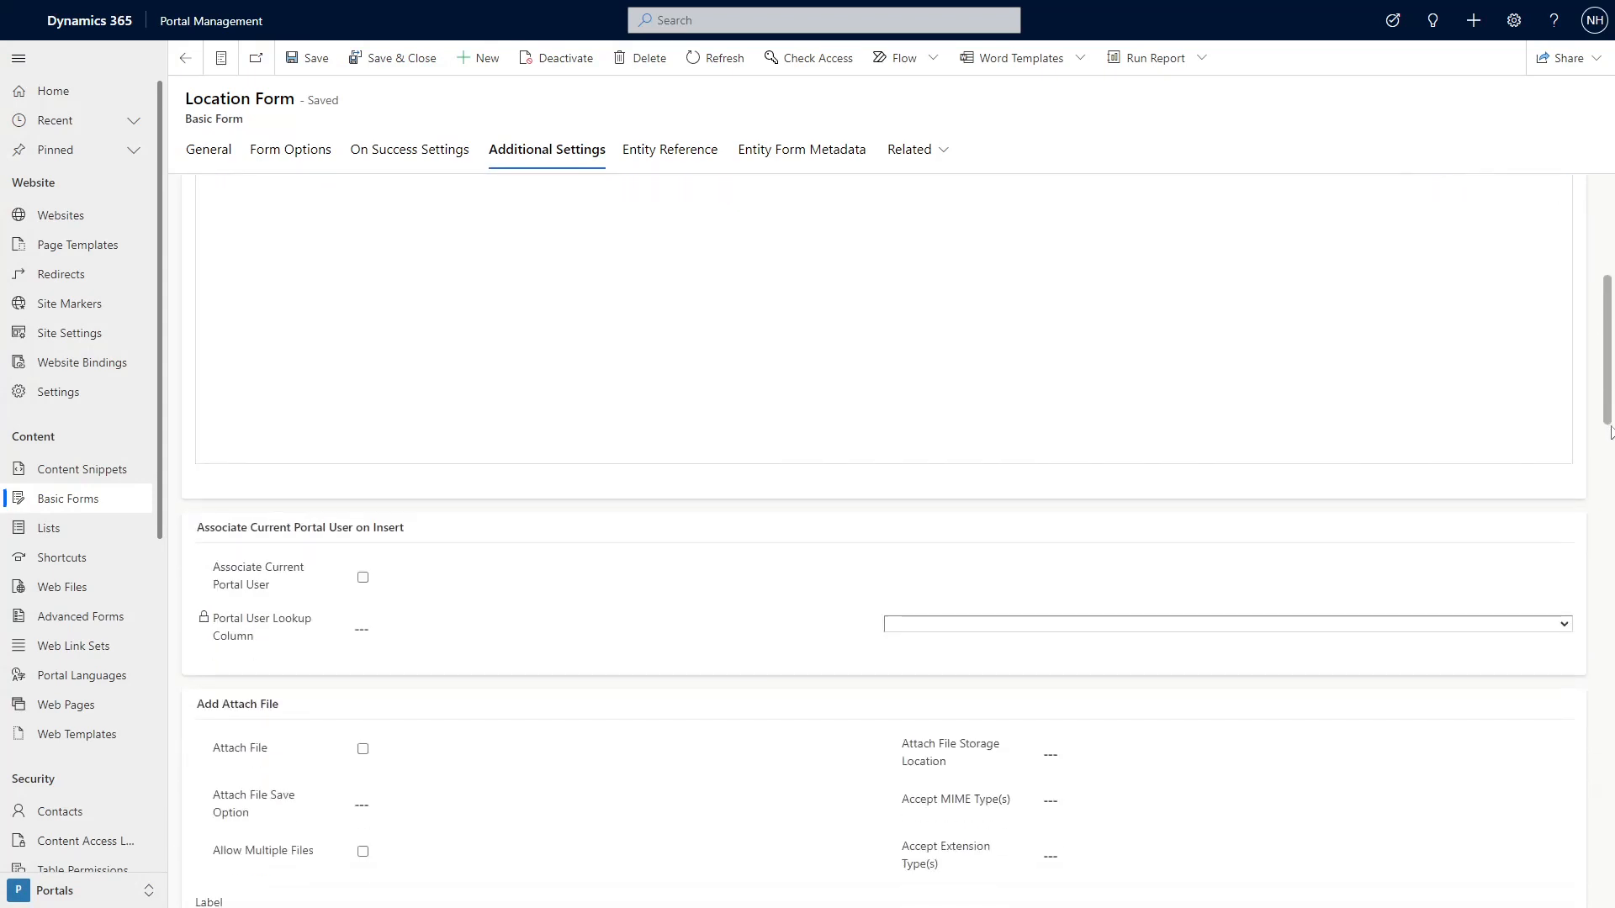
scroll("down", 3)
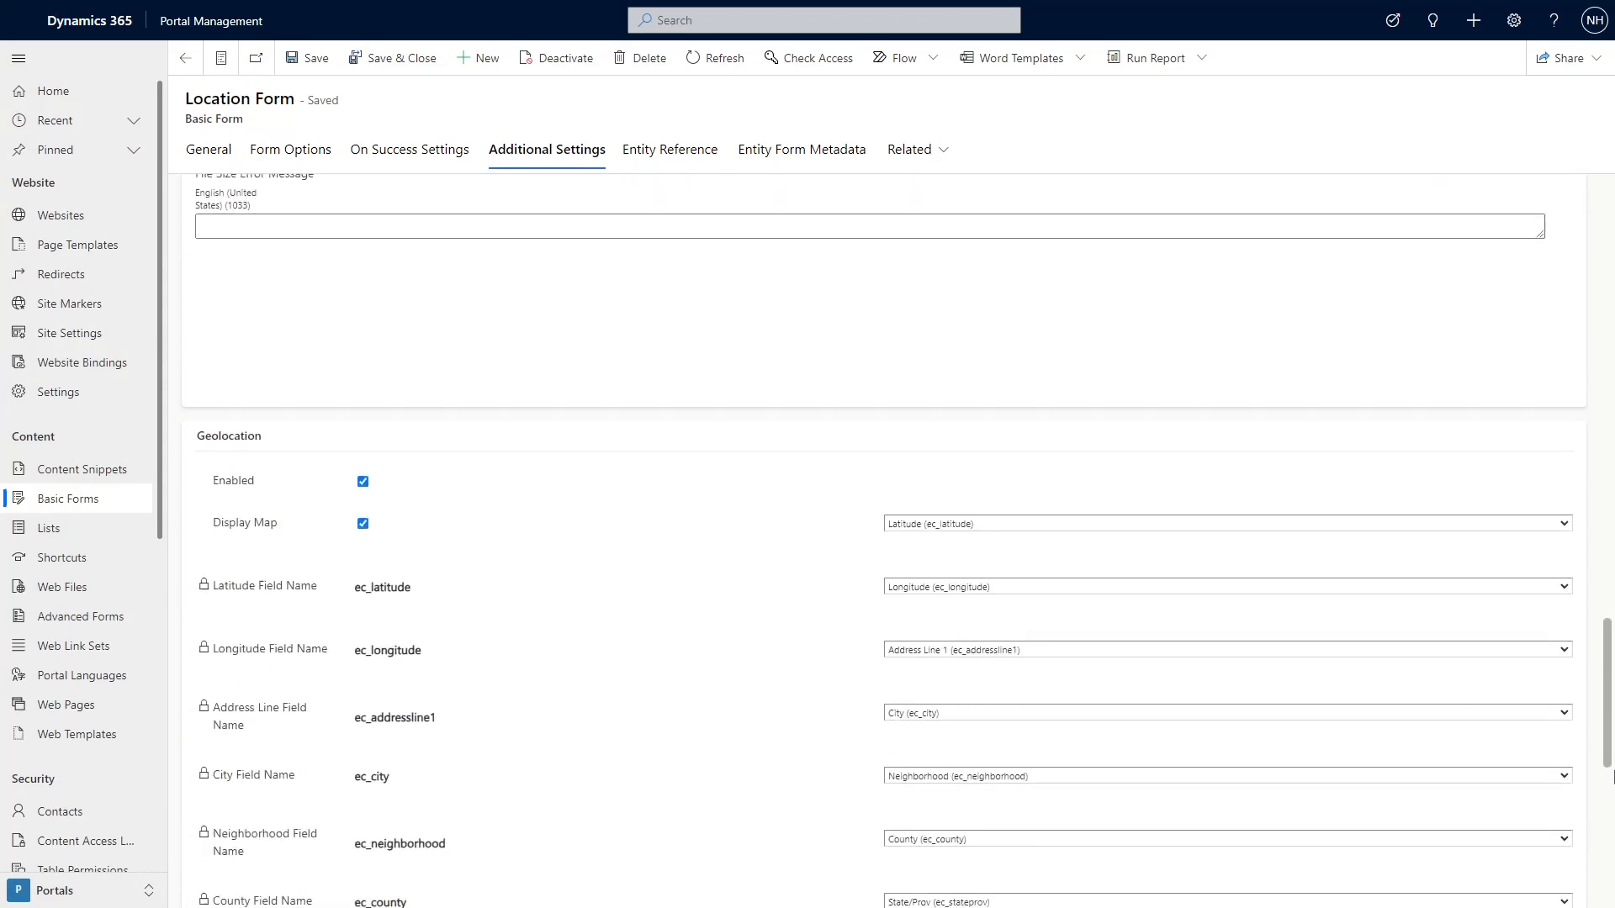
scroll("down", 3)
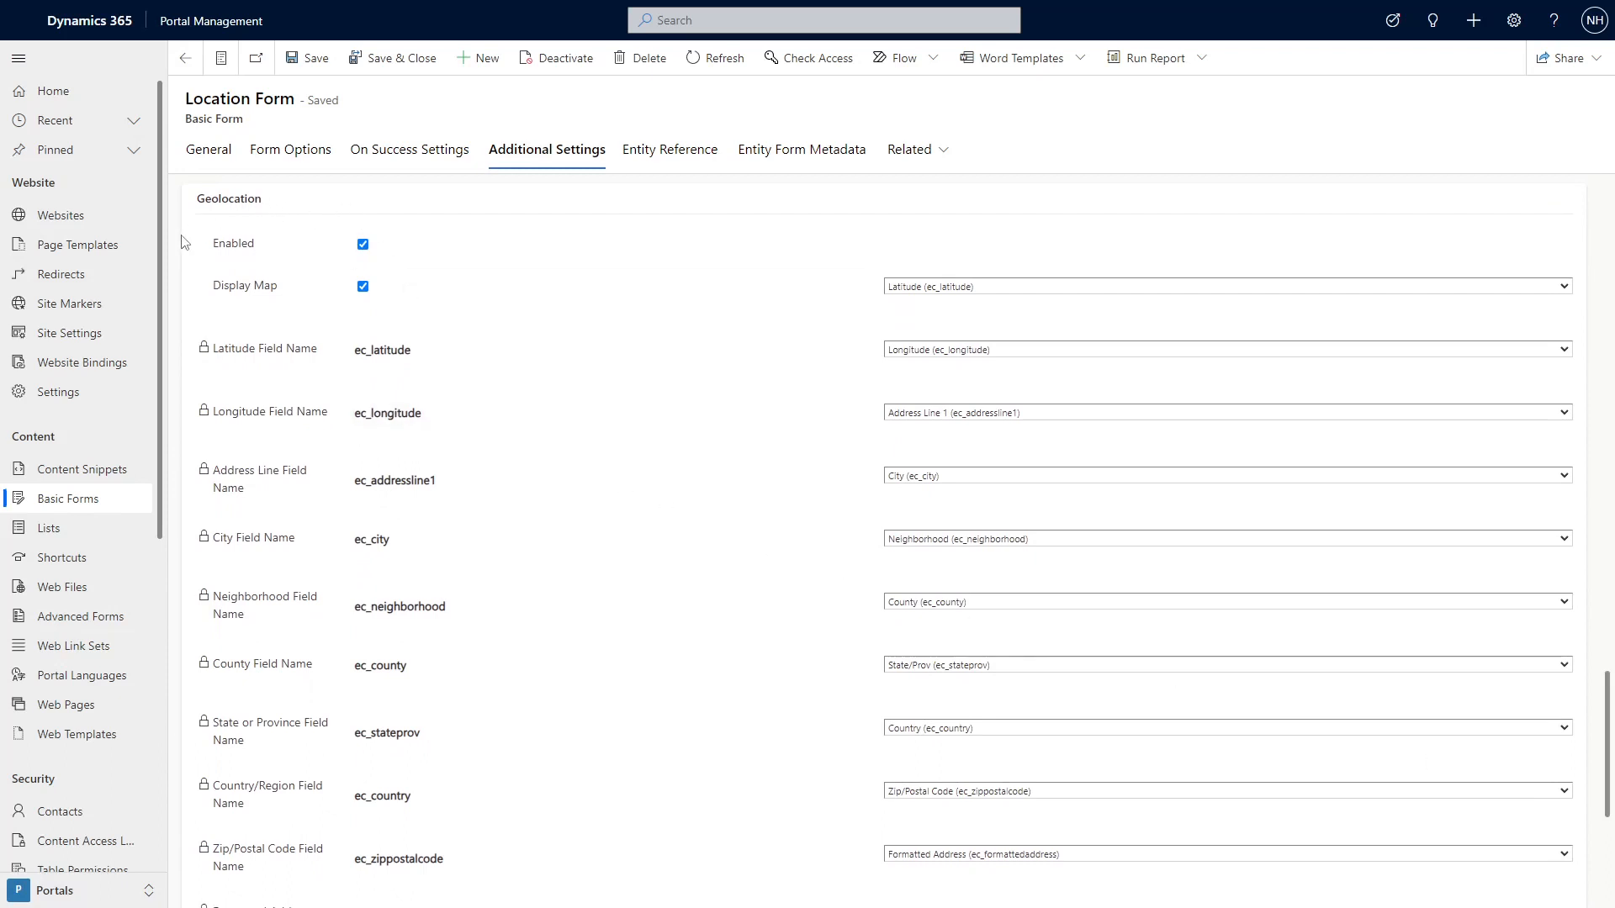
mouse_move(185, 280)
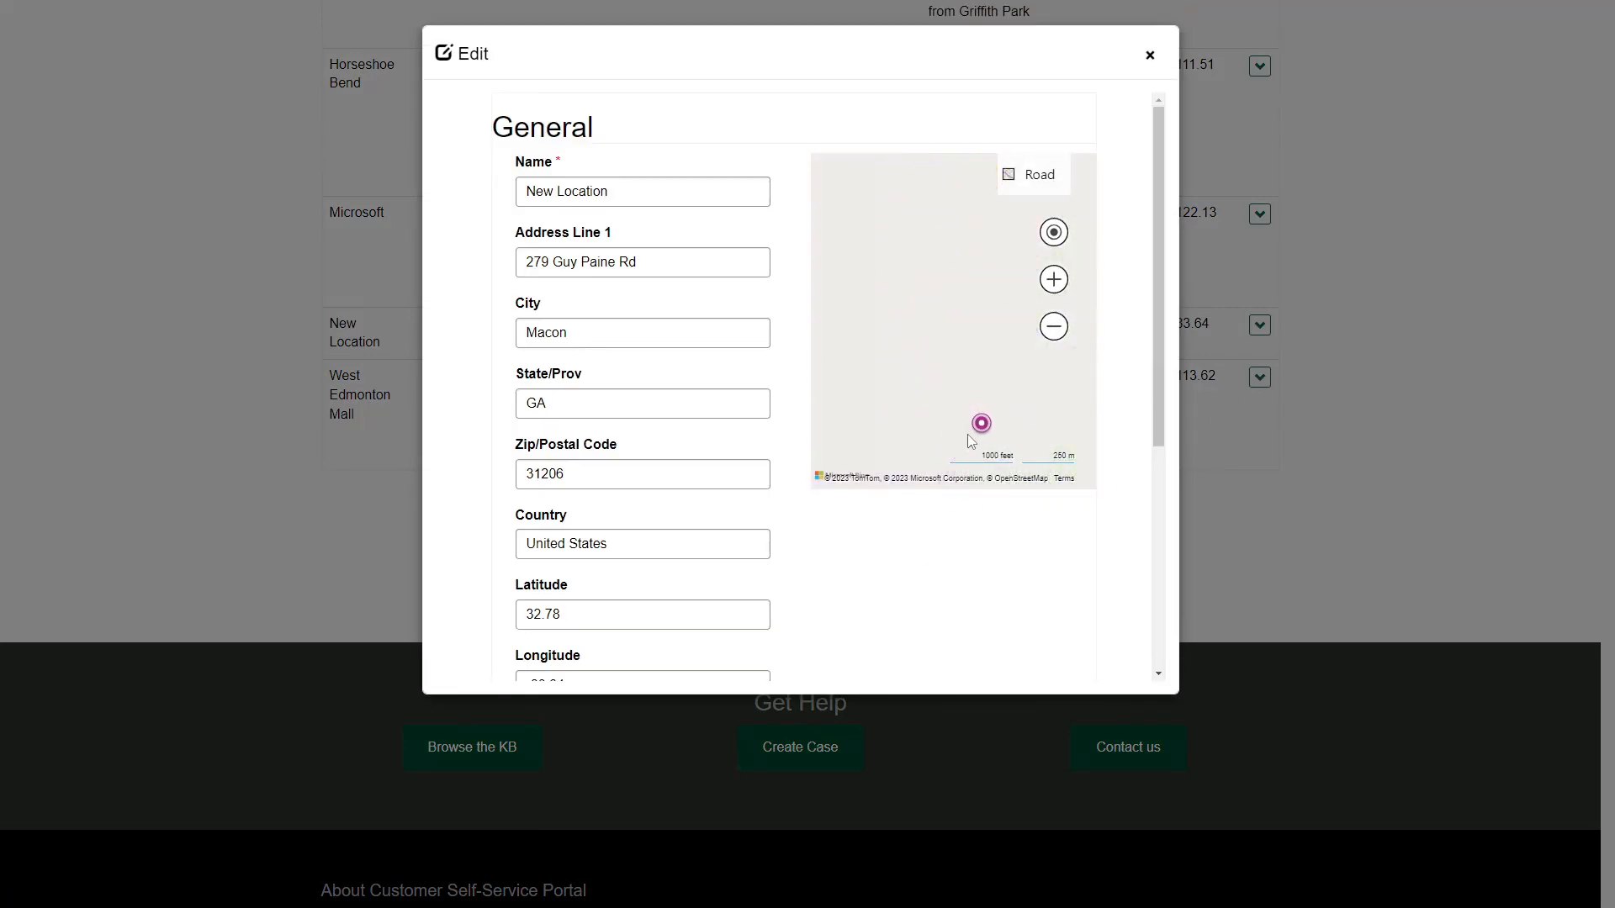
left_click(1052, 326)
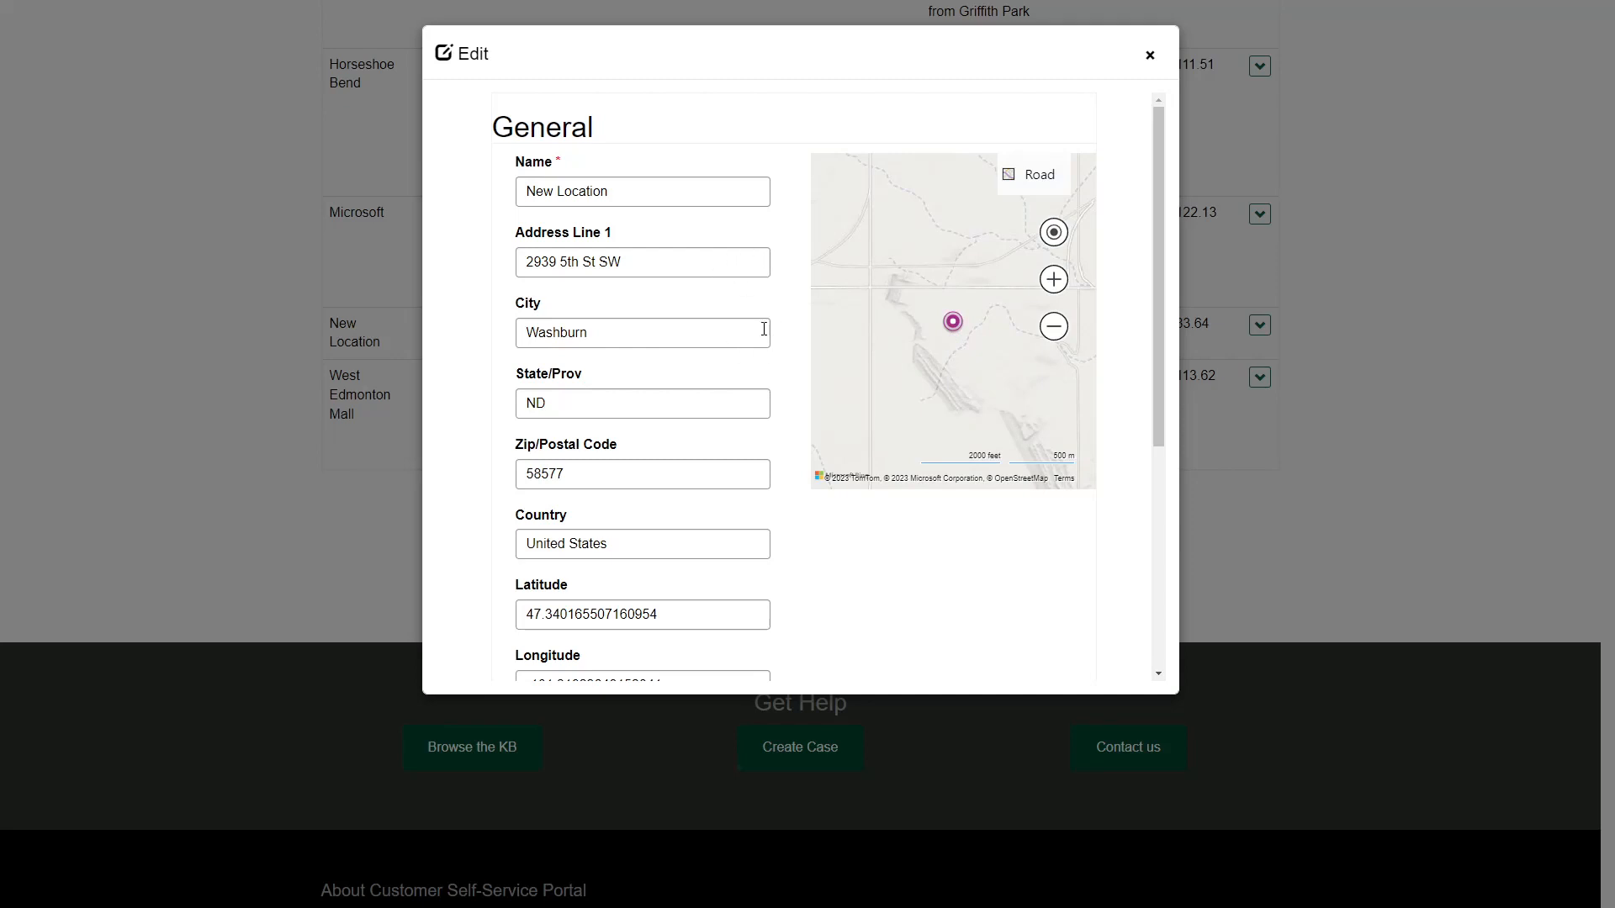
mouse_move(859, 629)
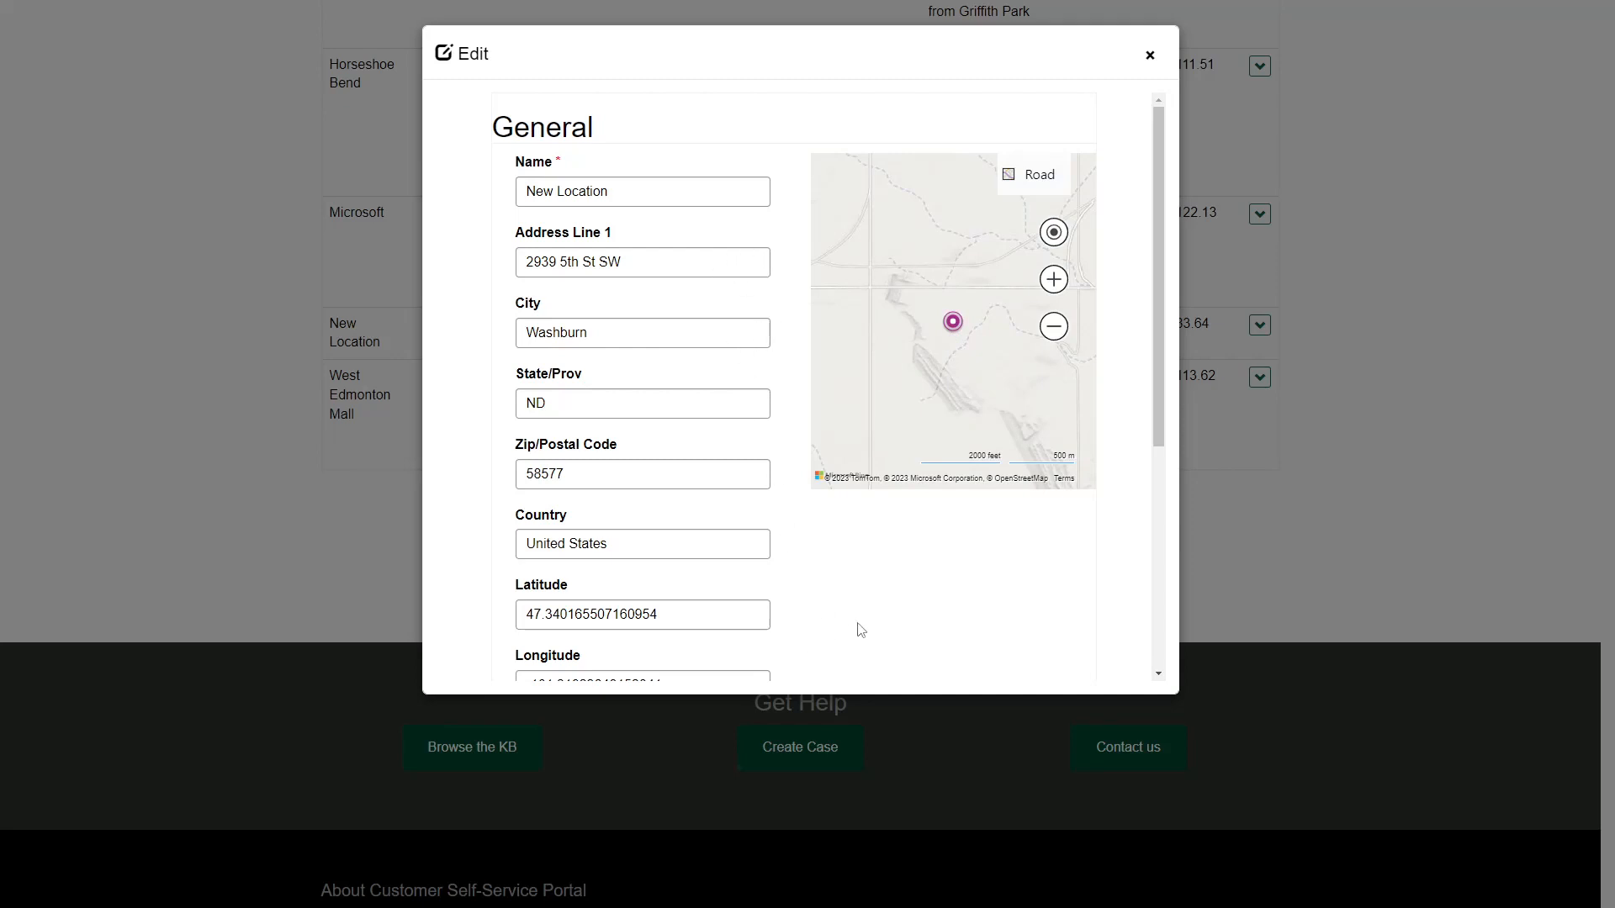
mouse_move(981, 524)
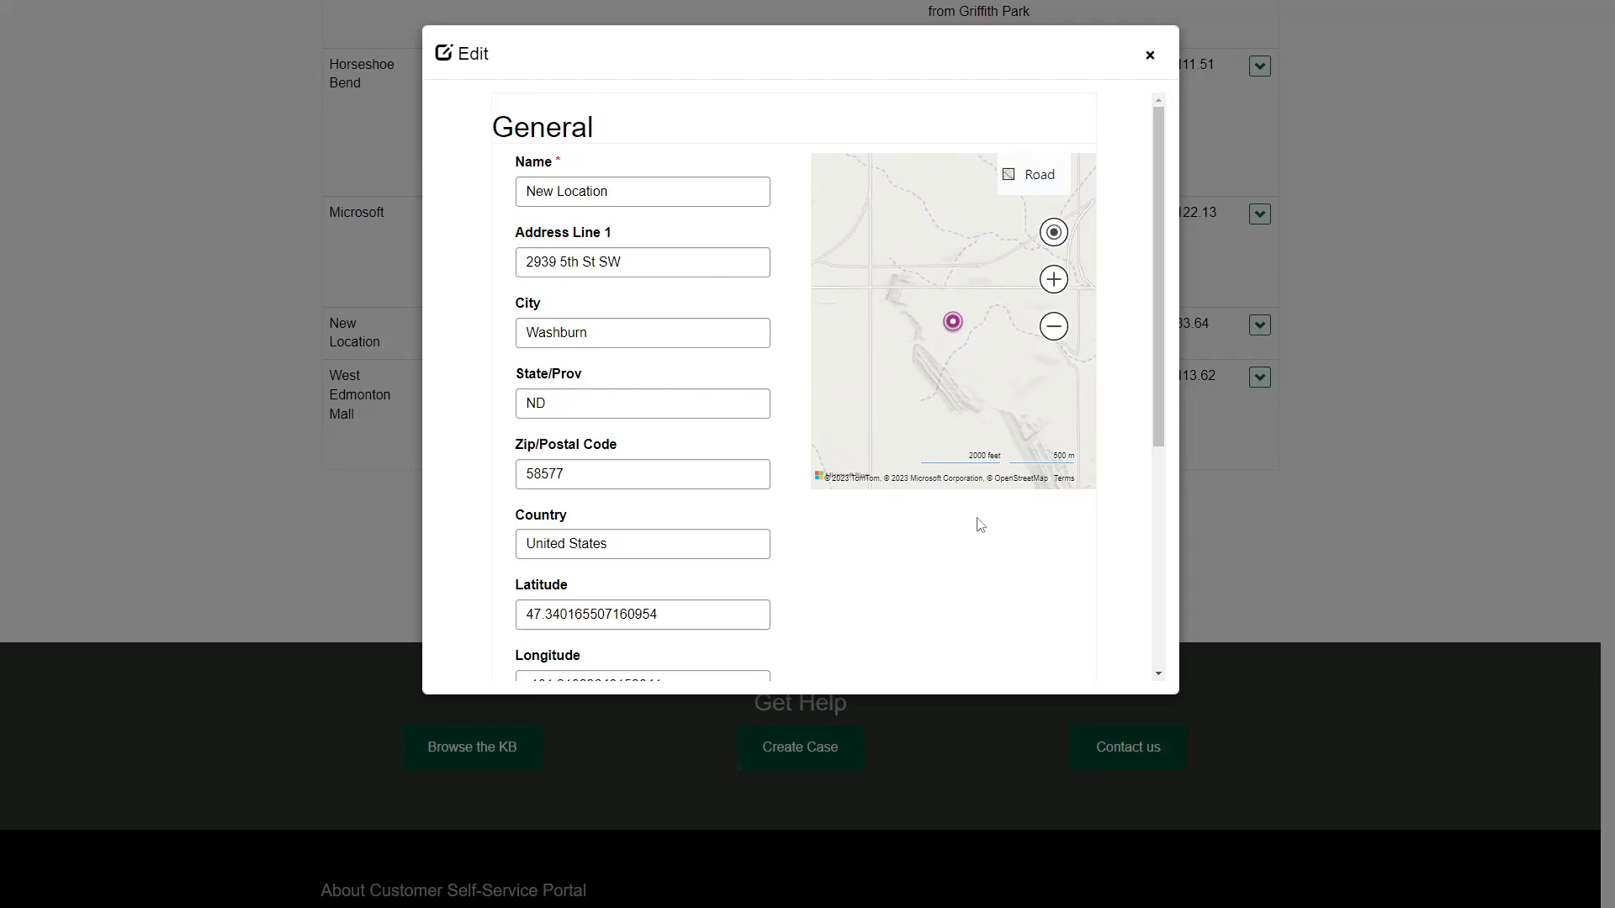
mouse_move(1105, 610)
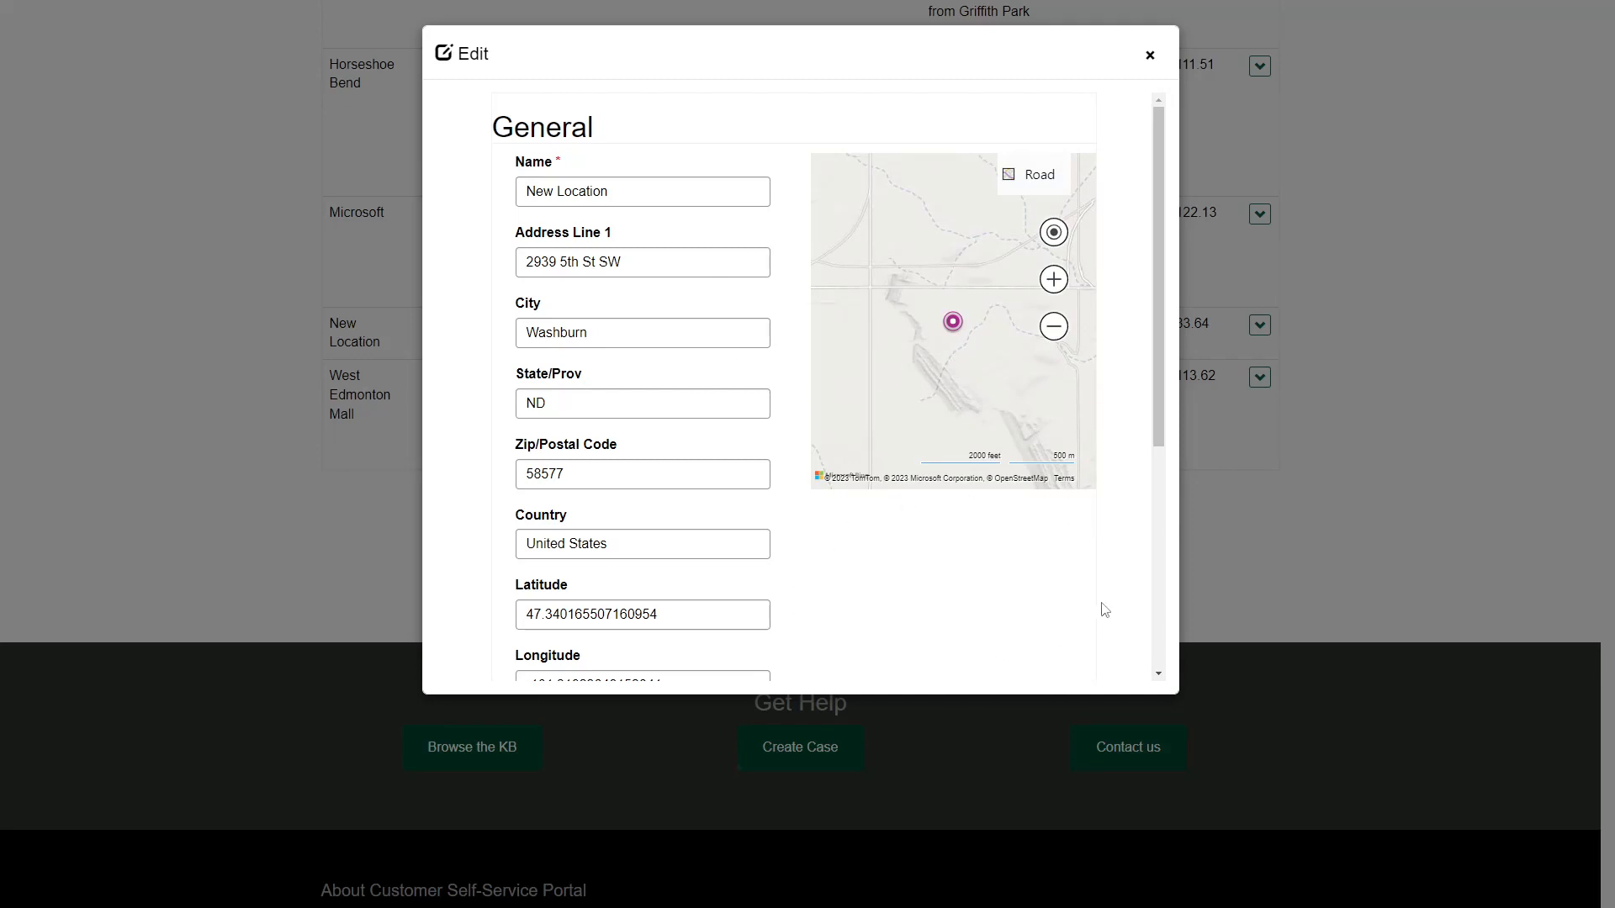
mouse_move(882, 578)
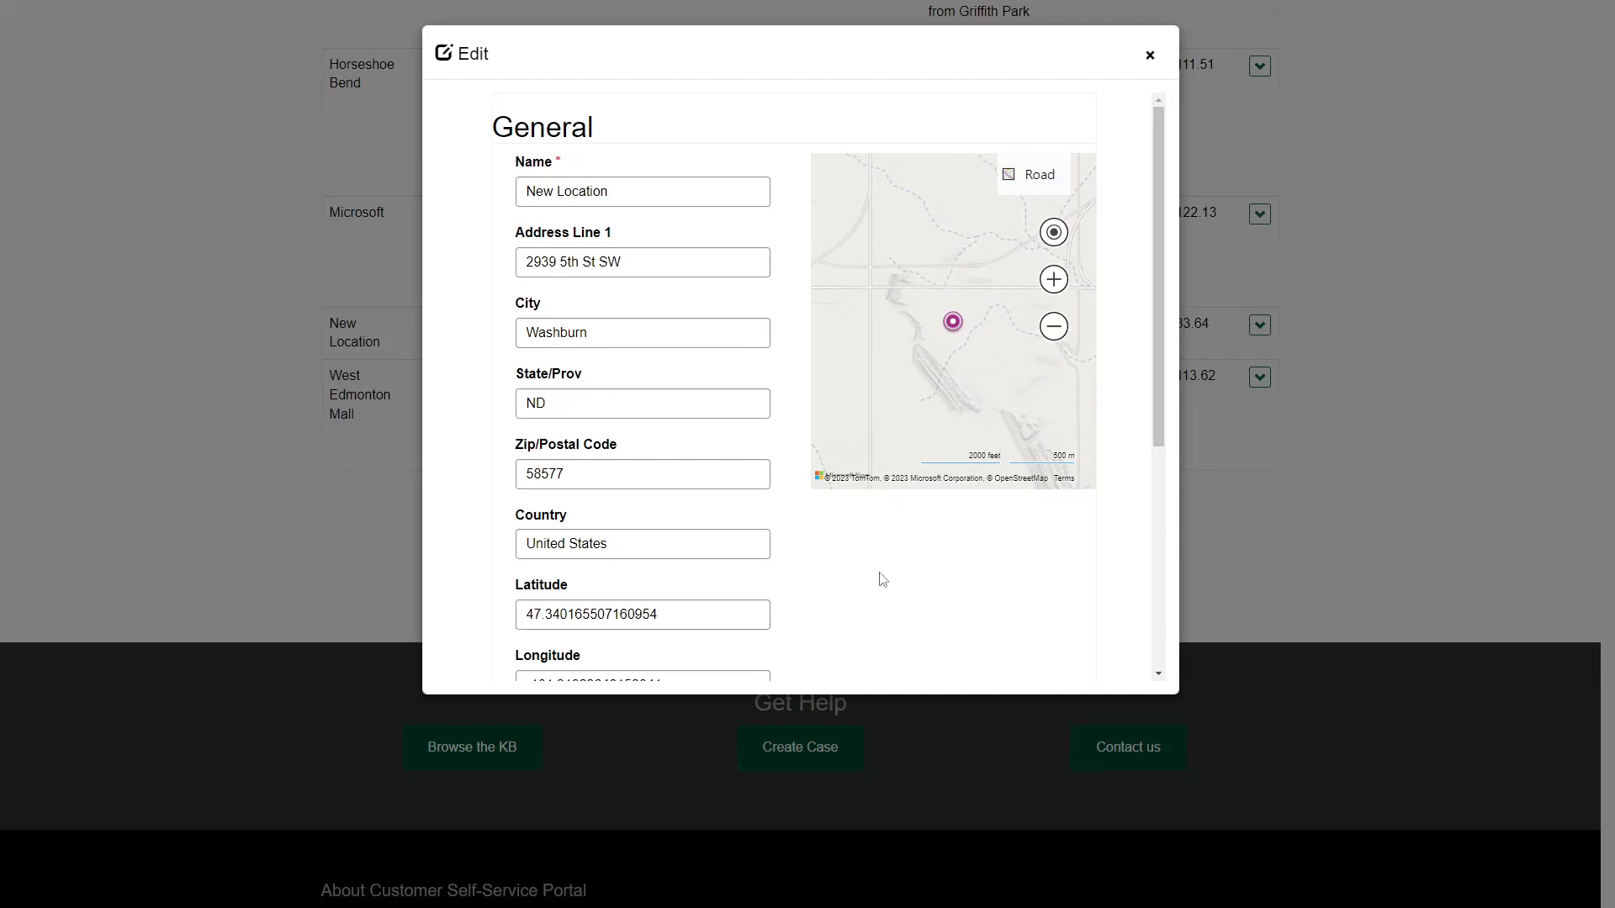